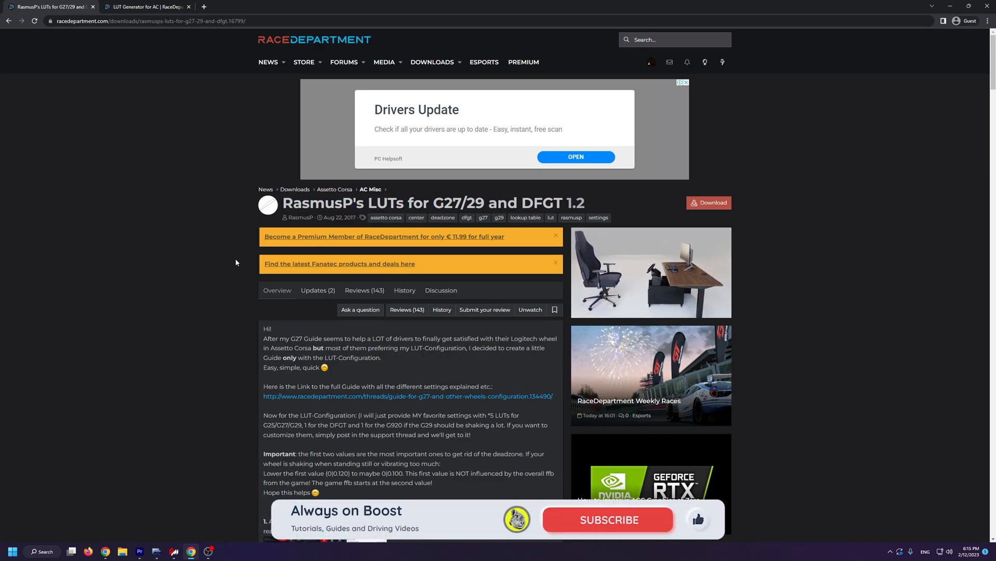
# Step: Browse the LUT Generator for AC page and its WheelCheck steps, then close that tab
pyautogui.scroll(-3)
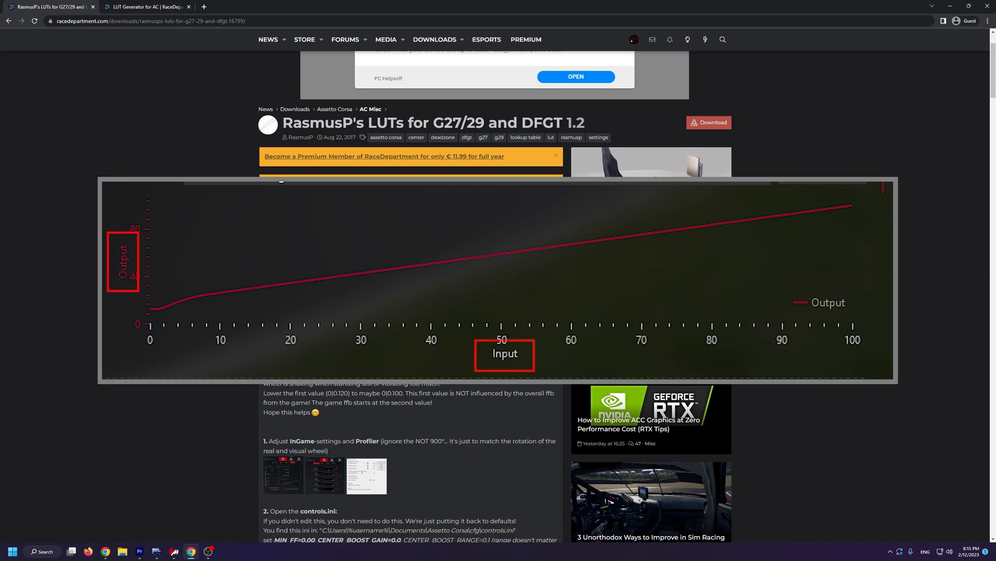
pyautogui.click(146, 6)
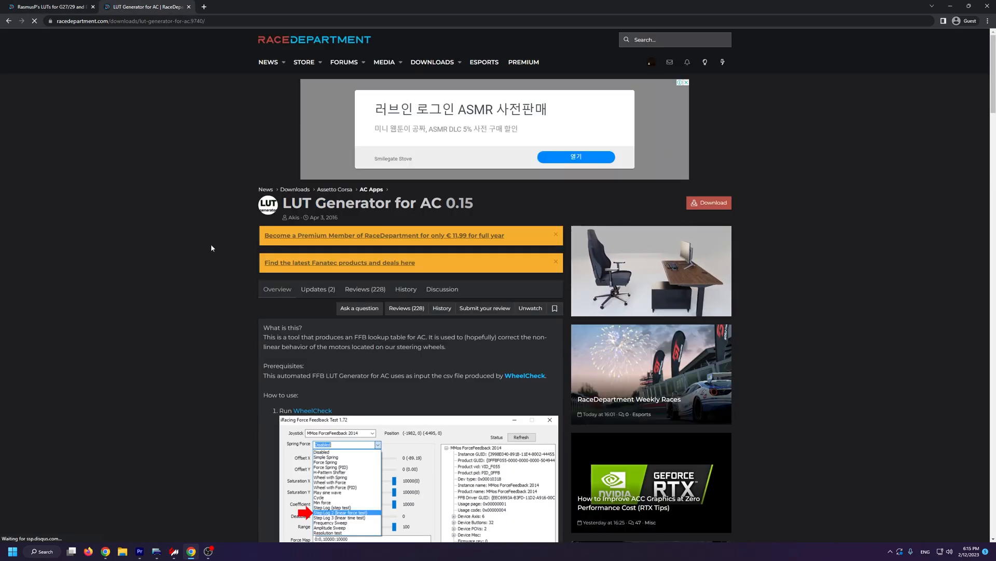
pyautogui.scroll(-3)
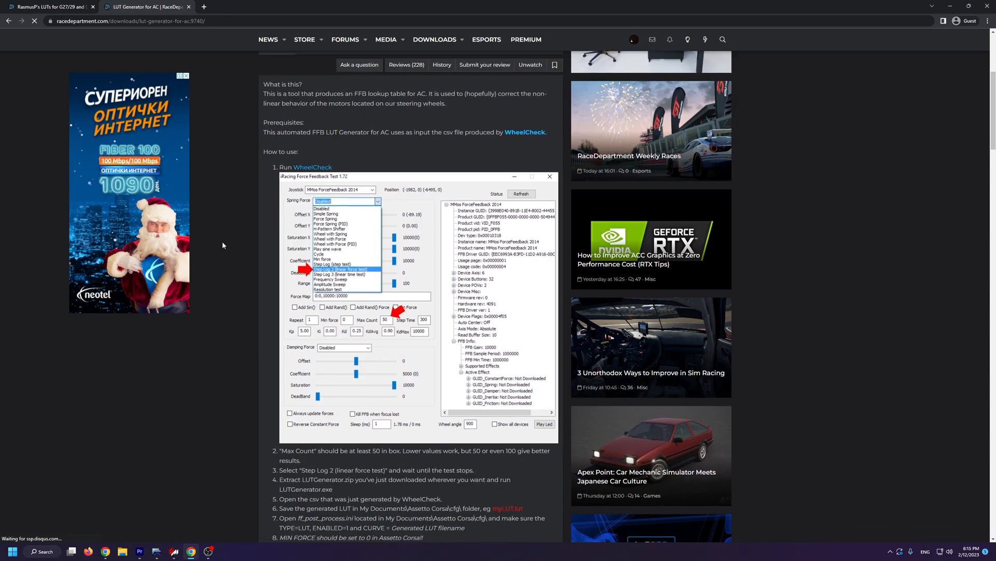
pyautogui.scroll(-3)
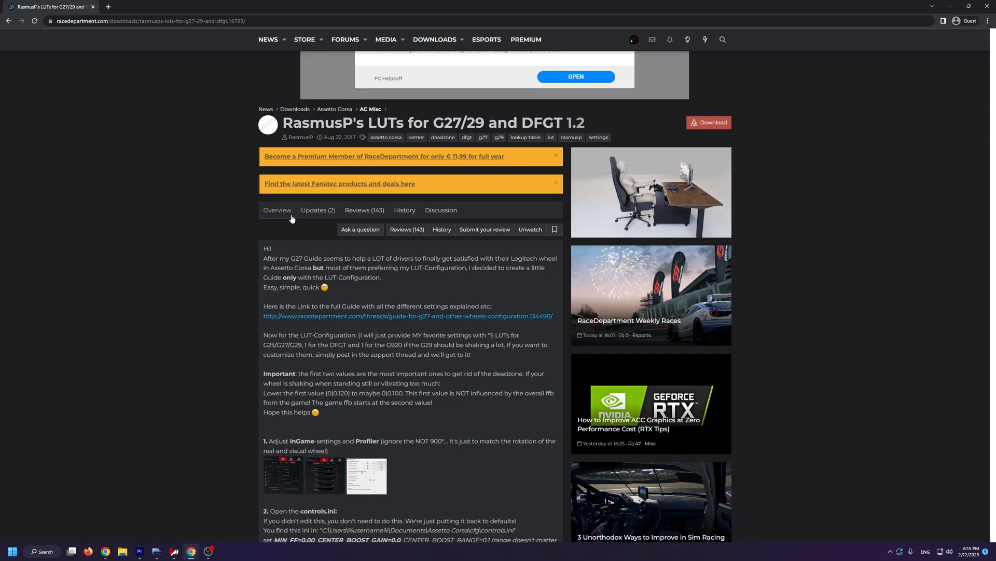
# Step: Download RasmusP_LUTs_V1_2.zip and snap the browser window to the left half
pyautogui.scroll(3)
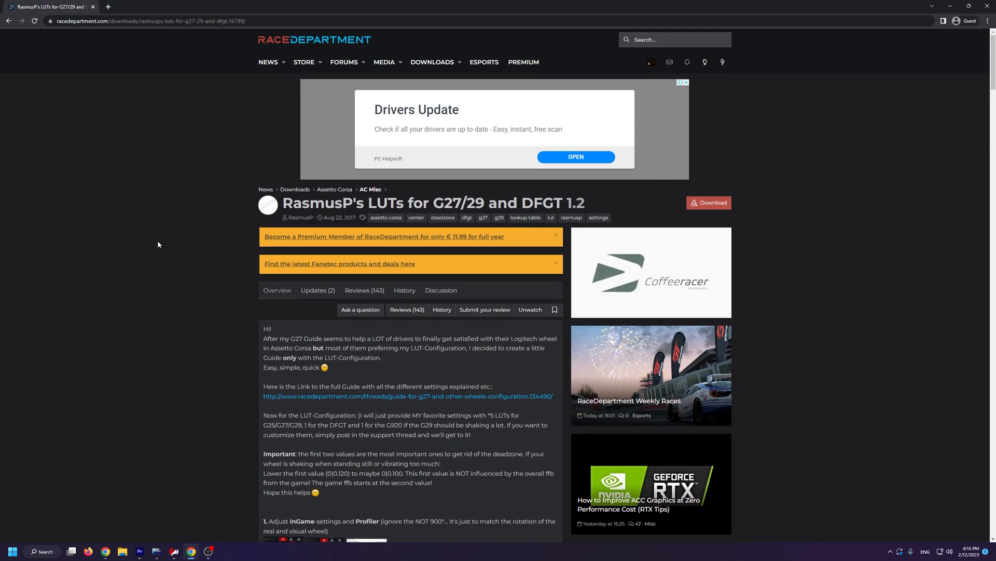
pyautogui.click(709, 202)
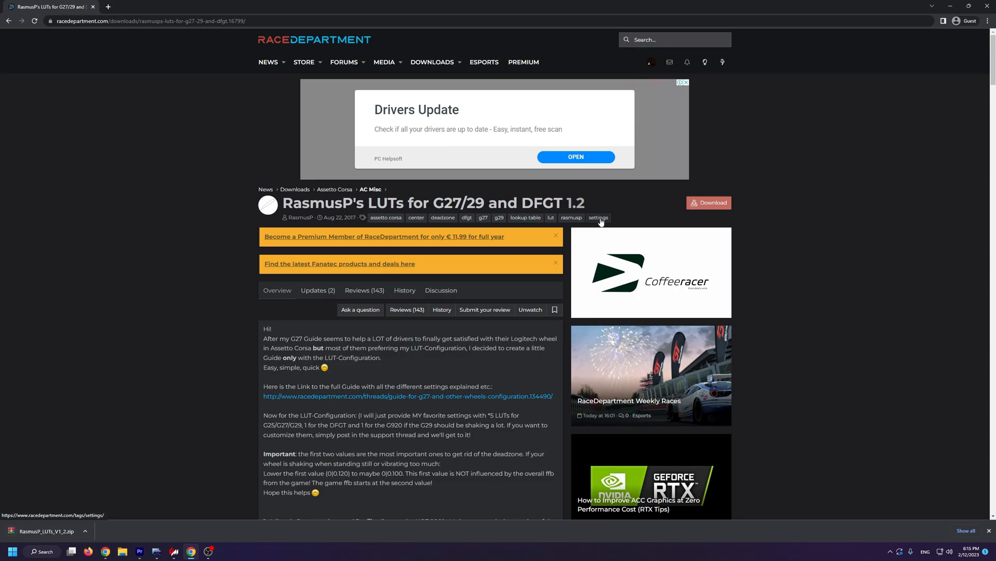
pyautogui.scroll(-3)
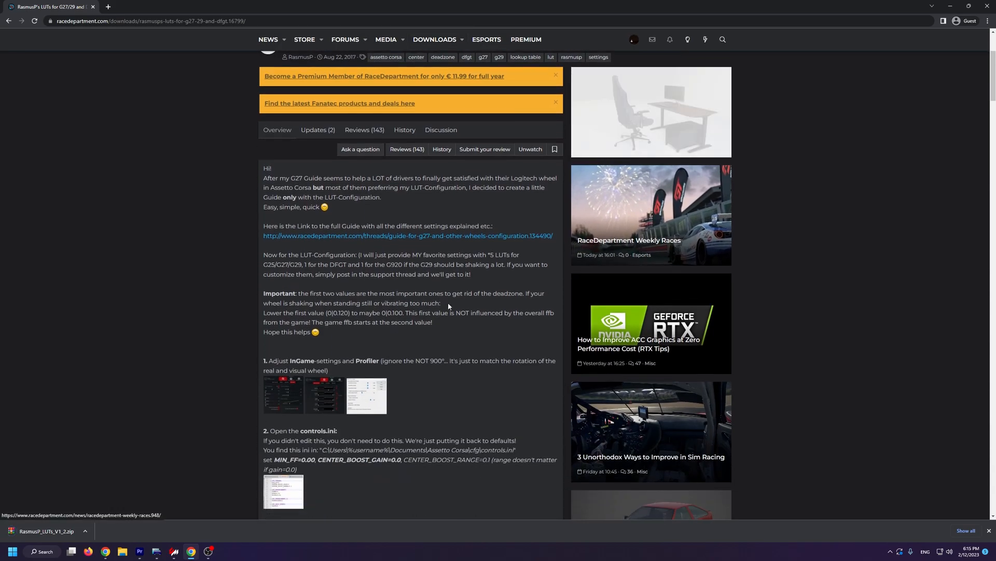
pyautogui.click(951, 6)
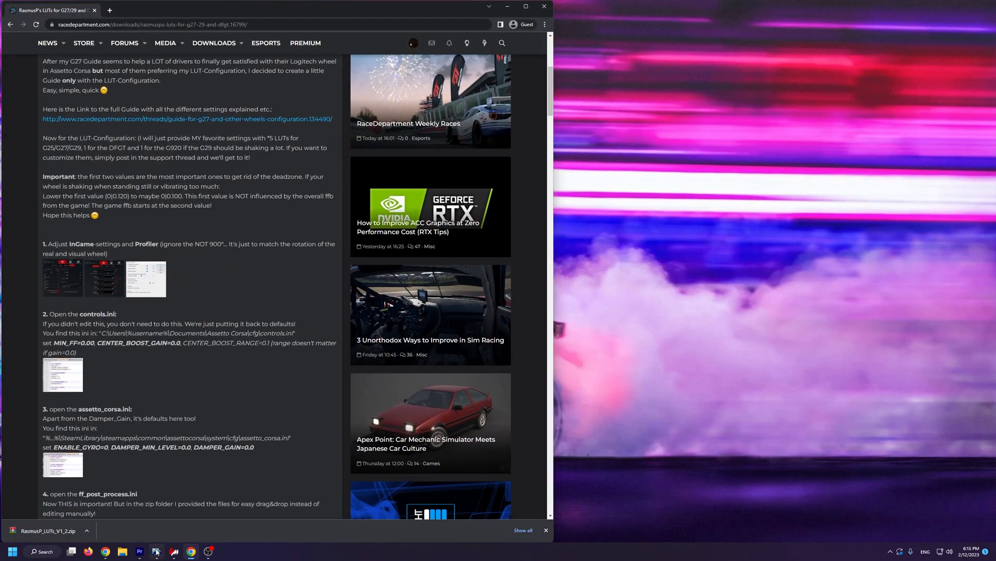
pyautogui.click(155, 551)
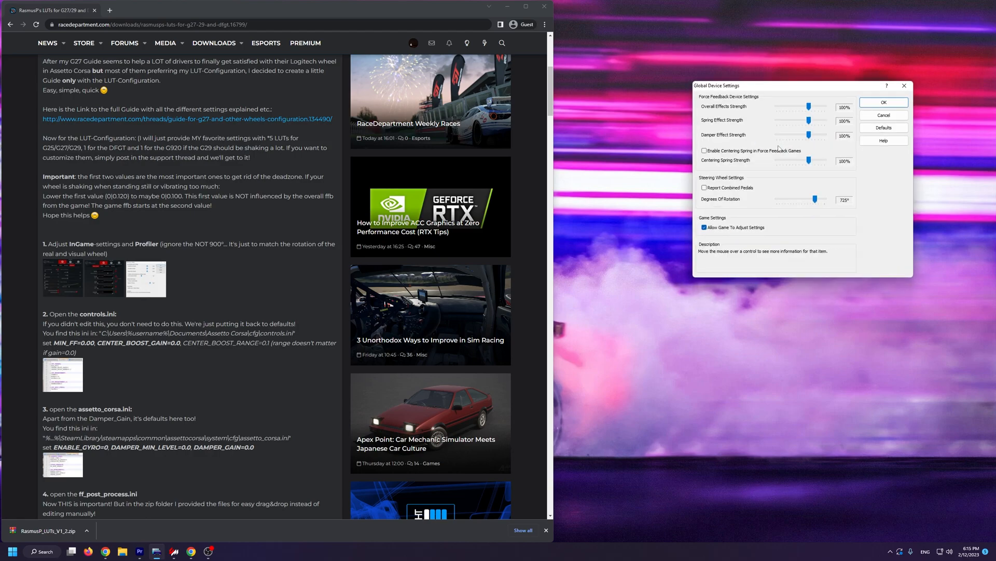
pyautogui.moveTo(721, 109)
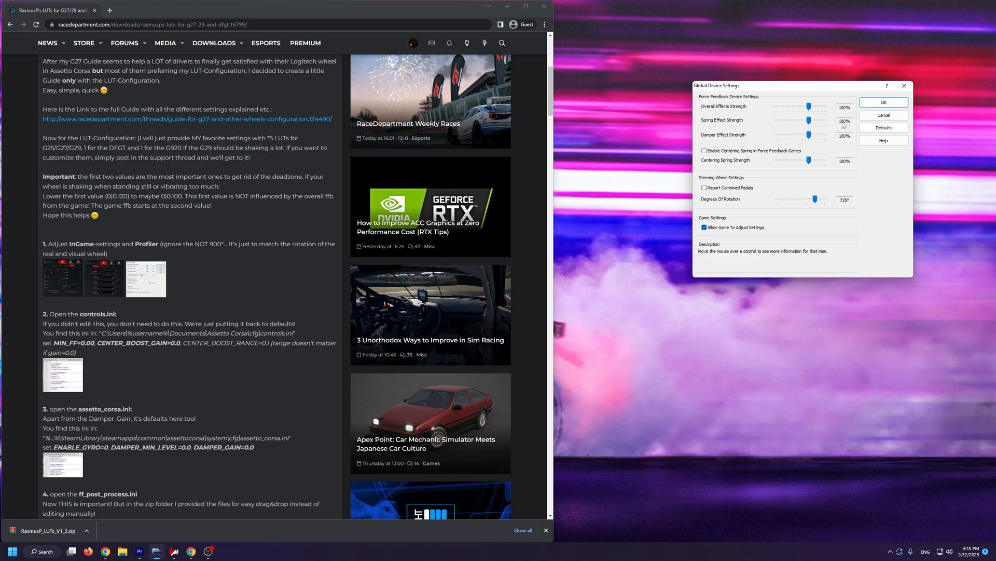
pyautogui.moveTo(739, 139)
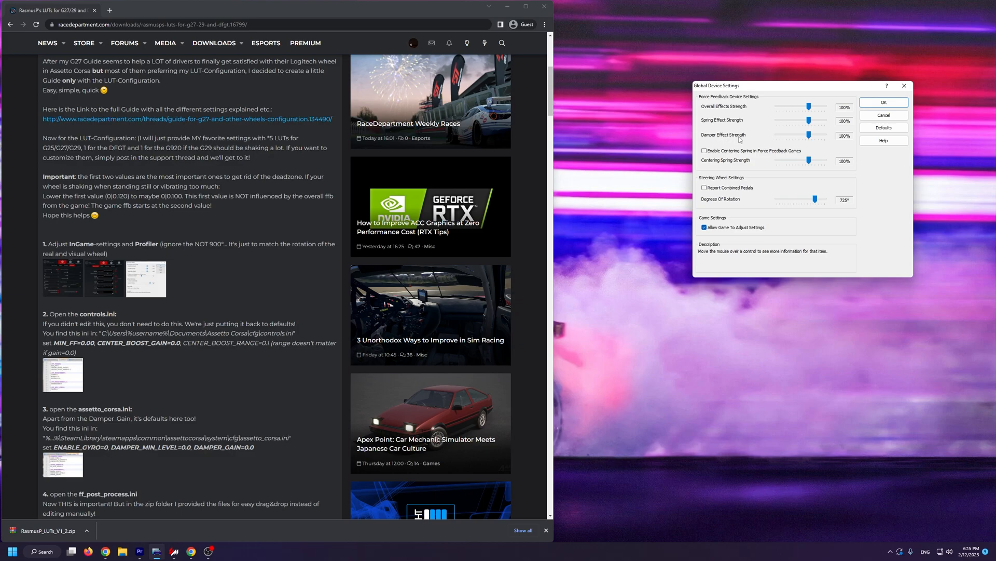
pyautogui.moveTo(852, 137)
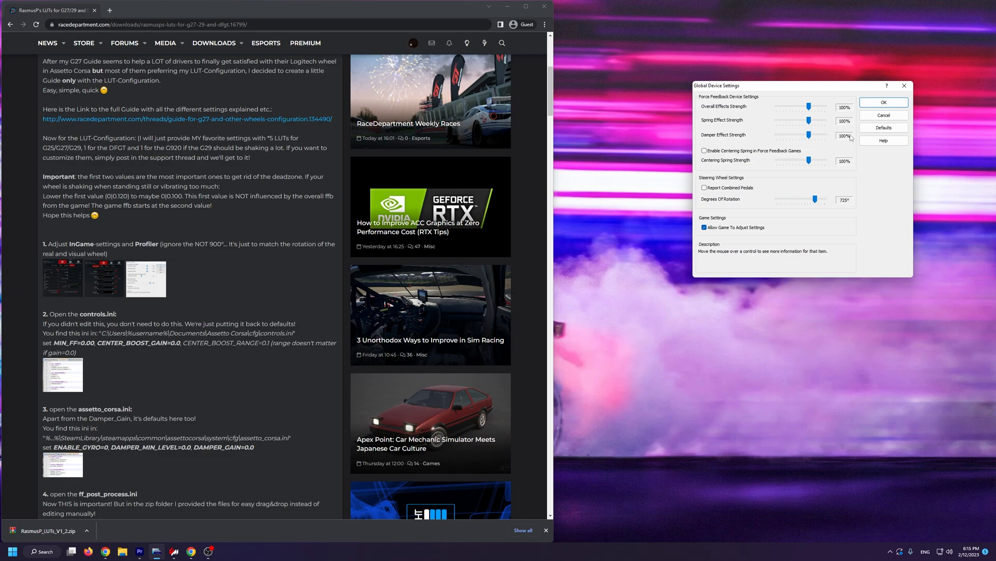
pyautogui.moveTo(750, 161)
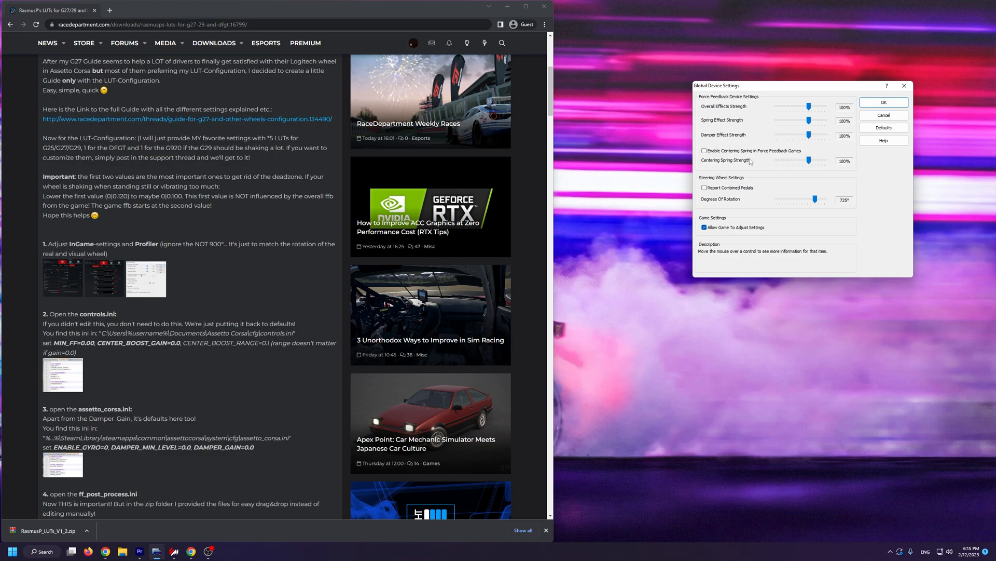
pyautogui.moveTo(723, 154)
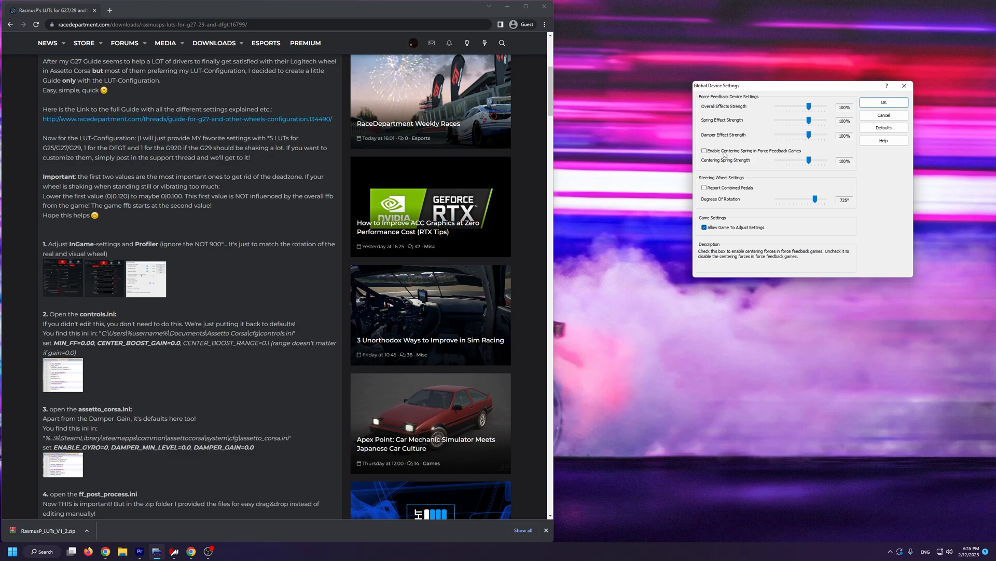
pyautogui.moveTo(736, 182)
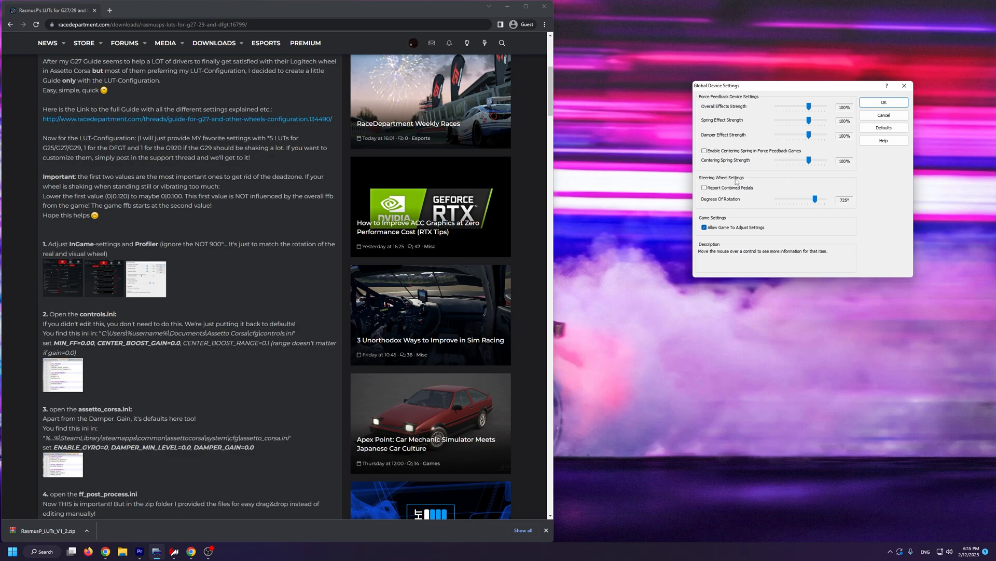
pyautogui.moveTo(847, 203)
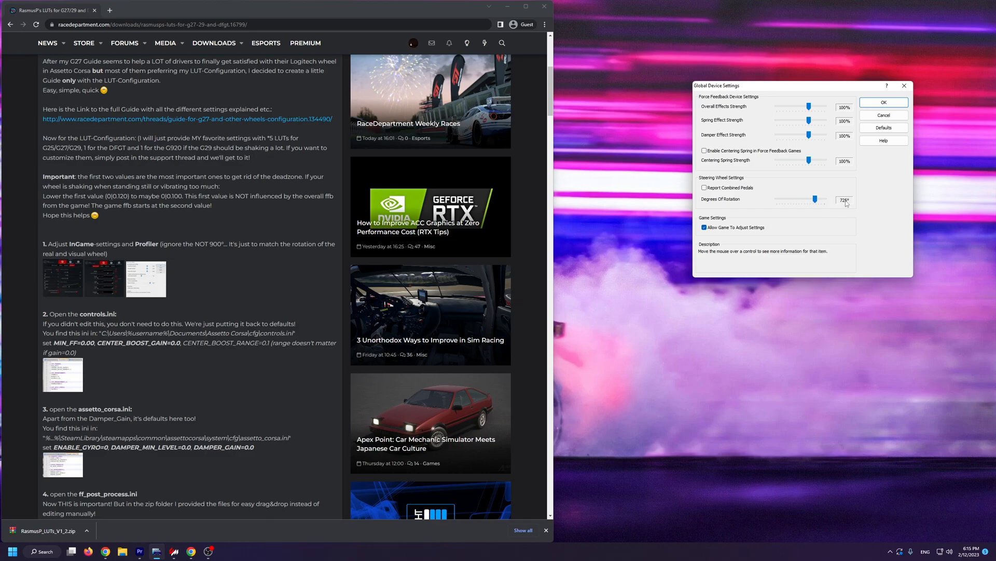
pyautogui.moveTo(826, 200)
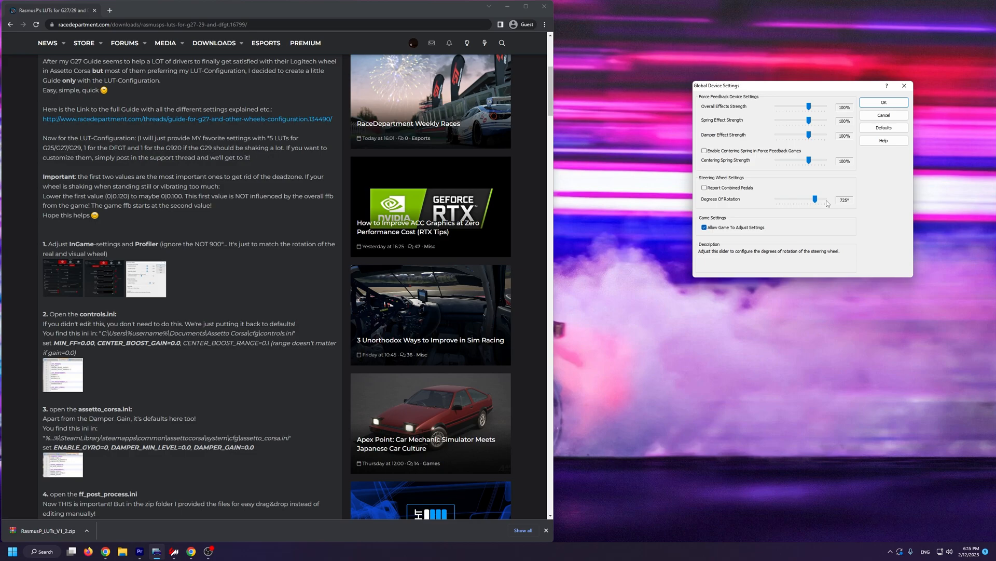
pyautogui.moveTo(720, 223)
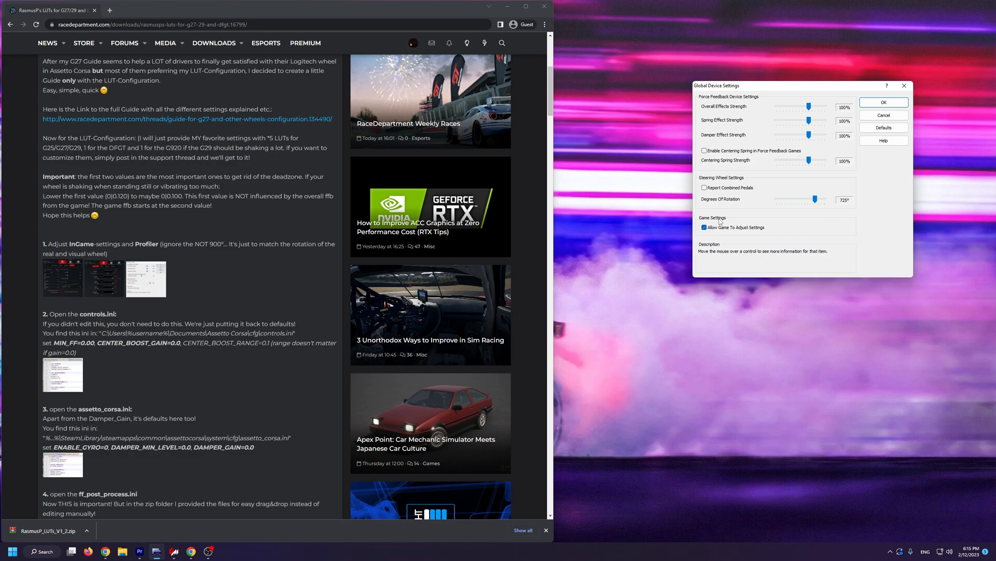
pyautogui.moveTo(884, 103)
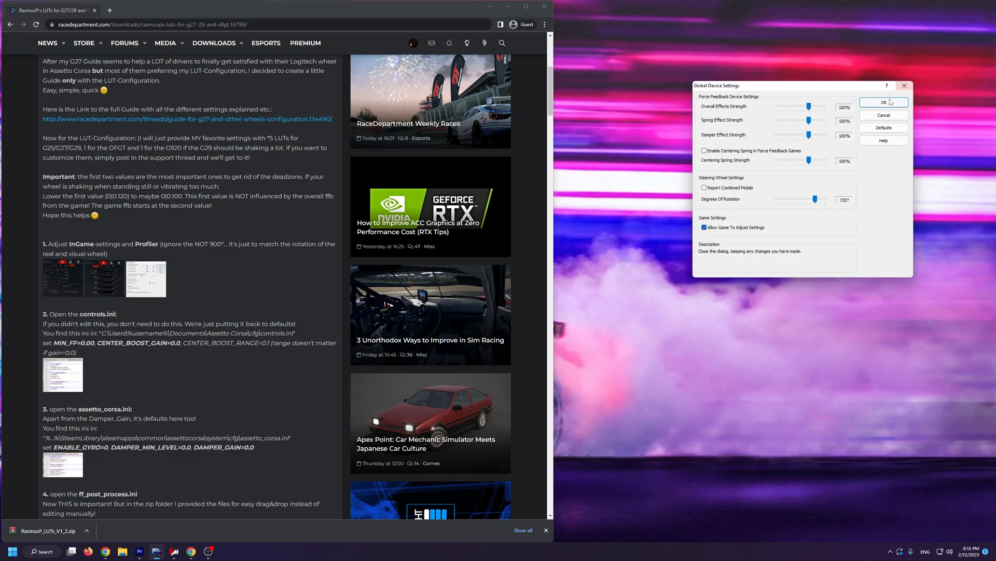
pyautogui.click(884, 102)
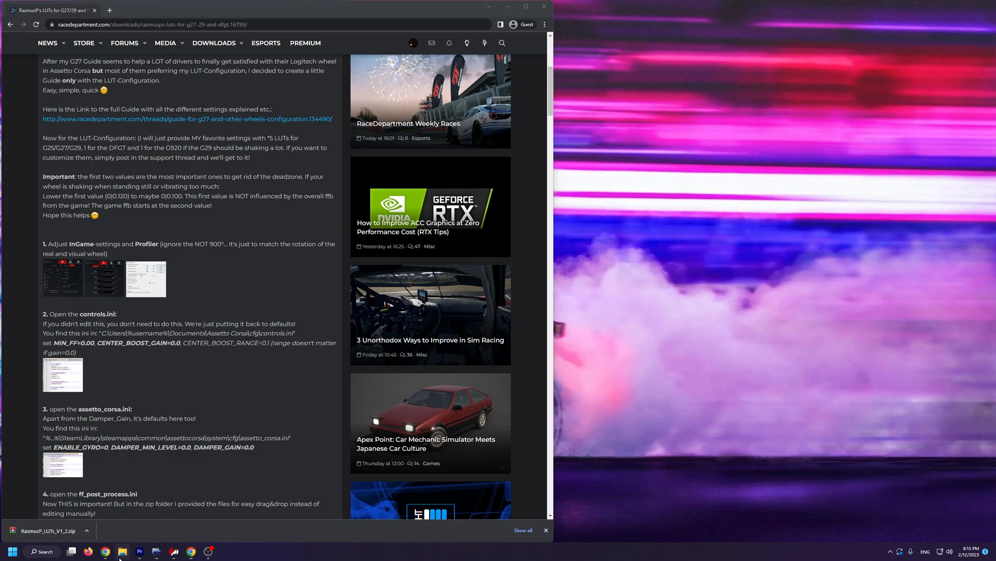
# Step: Open controls.ini from Documents\Assetto Corsa\cfg in Notepad via File Explorer
pyautogui.click(121, 552)
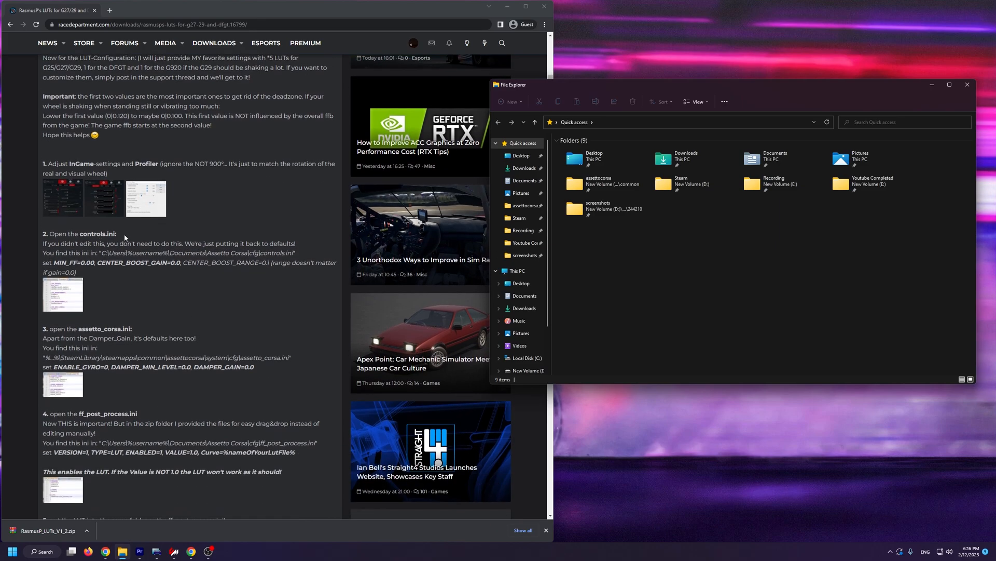
pyautogui.click(524, 181)
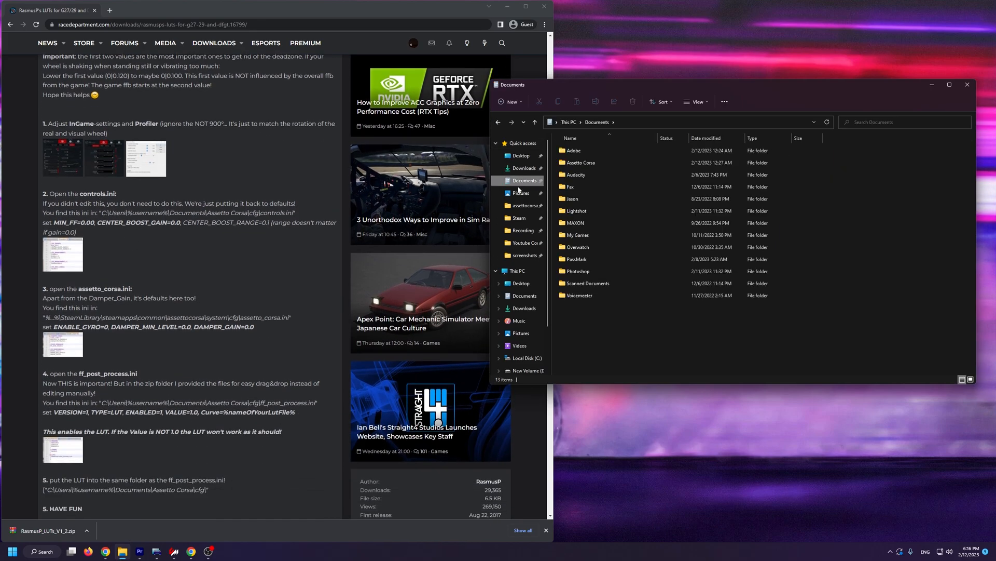
pyautogui.click(579, 162)
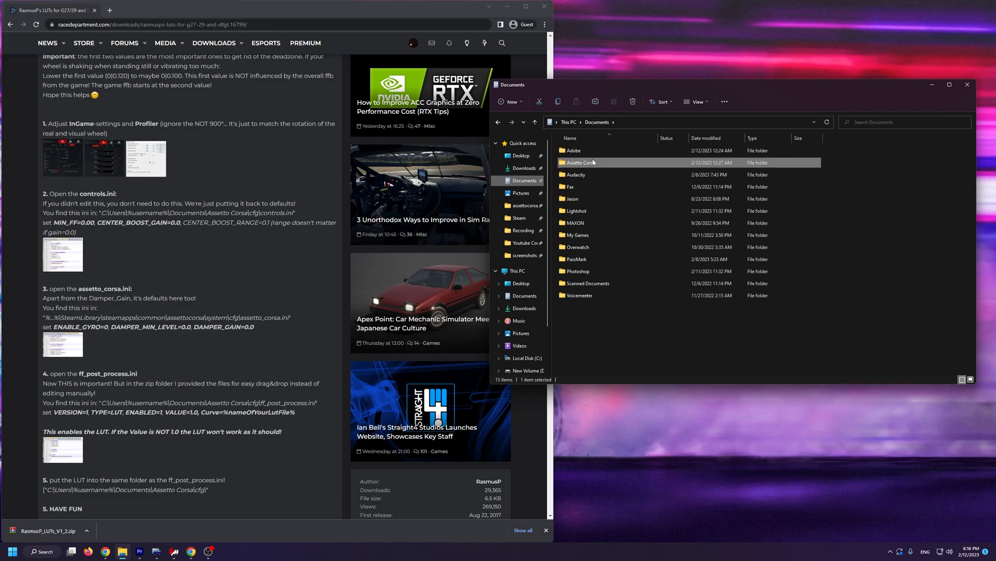
pyautogui.doubleClick(579, 161)
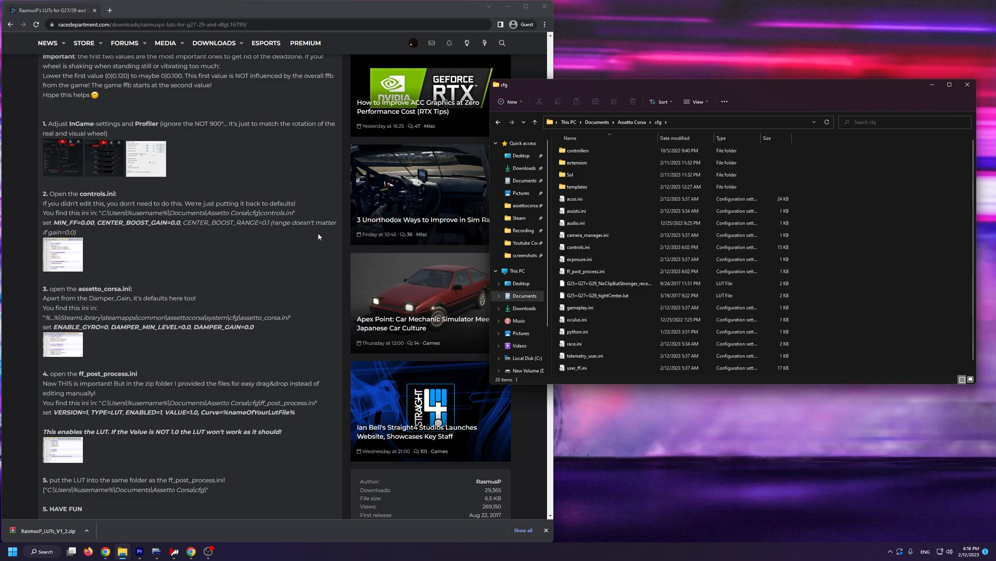
pyautogui.click(578, 246)
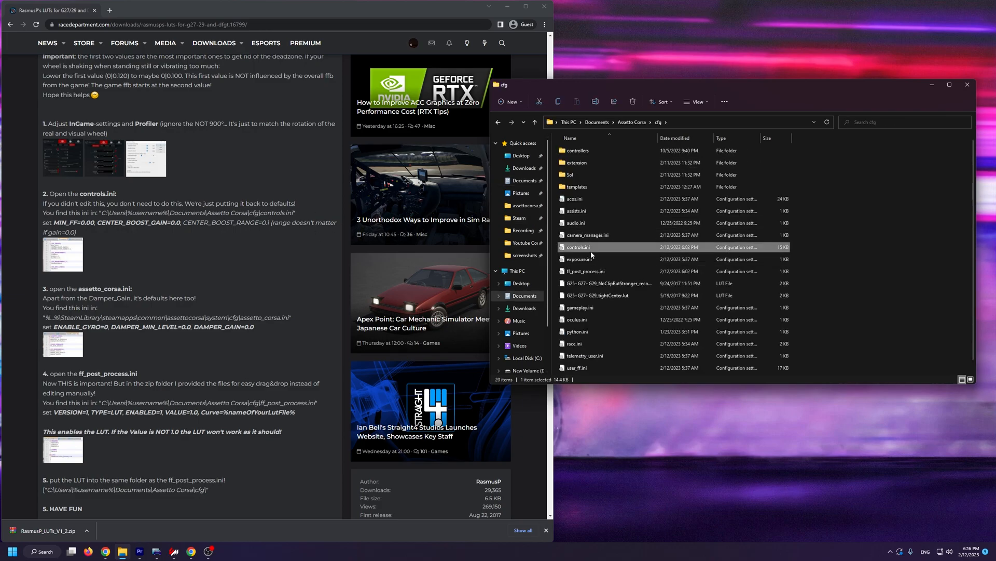
pyautogui.doubleClick(578, 247)
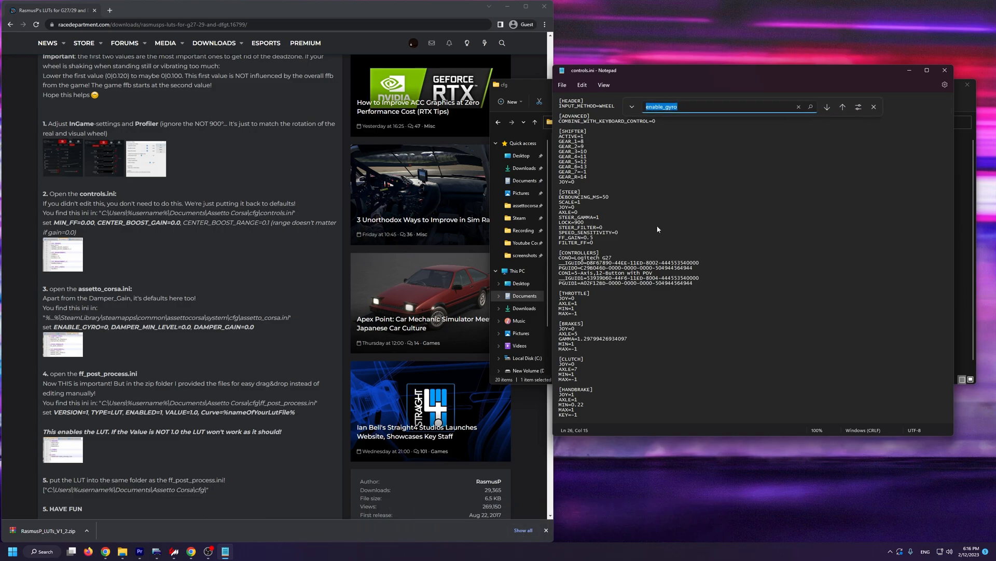
# Step: Confirm controls.ini has MIN_FF and CENTER_BOOST_GAIN at 0, then close Notepad
pyautogui.click(696, 106)
pyautogui.write('m')
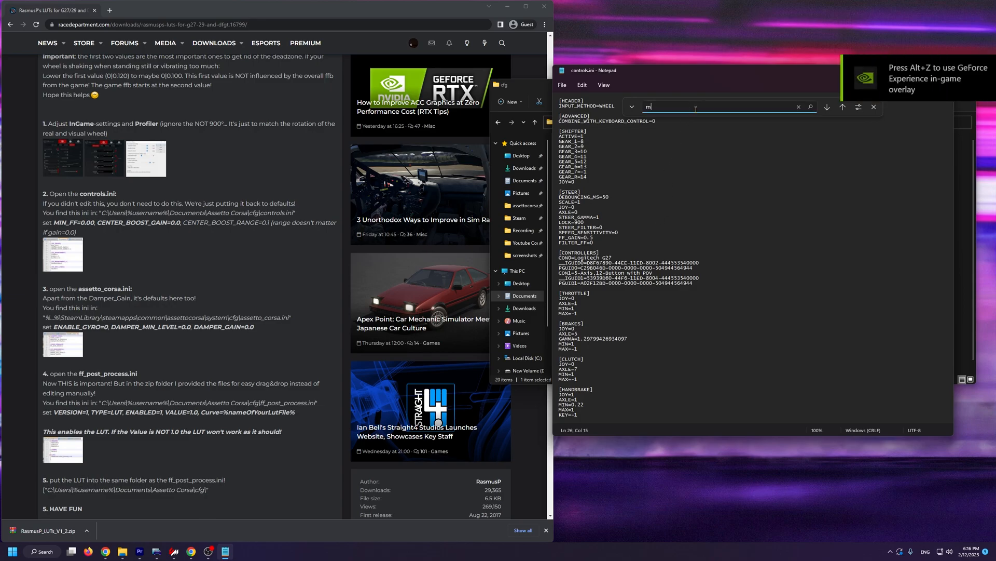
pyautogui.write('in_ff')
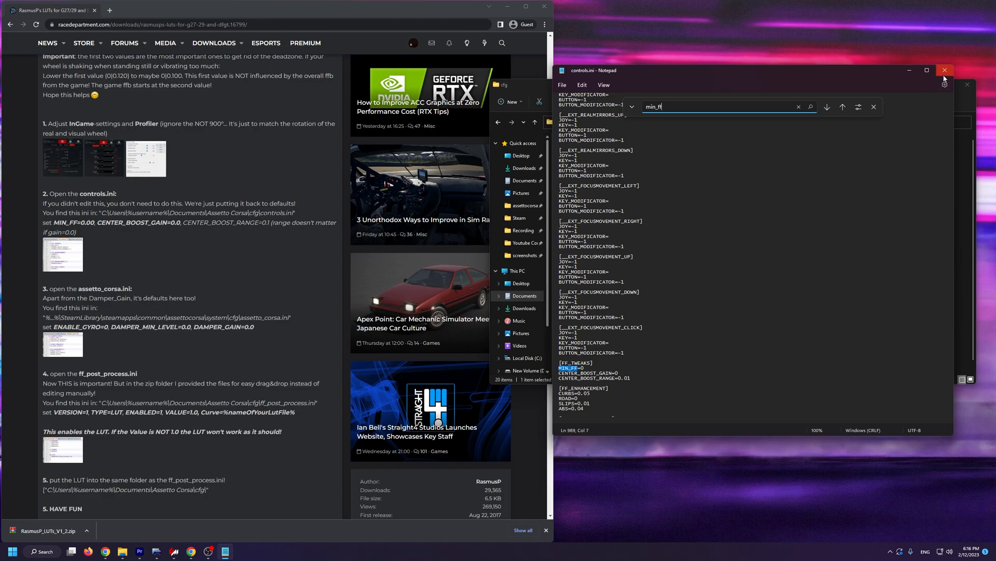
pyautogui.click(944, 70)
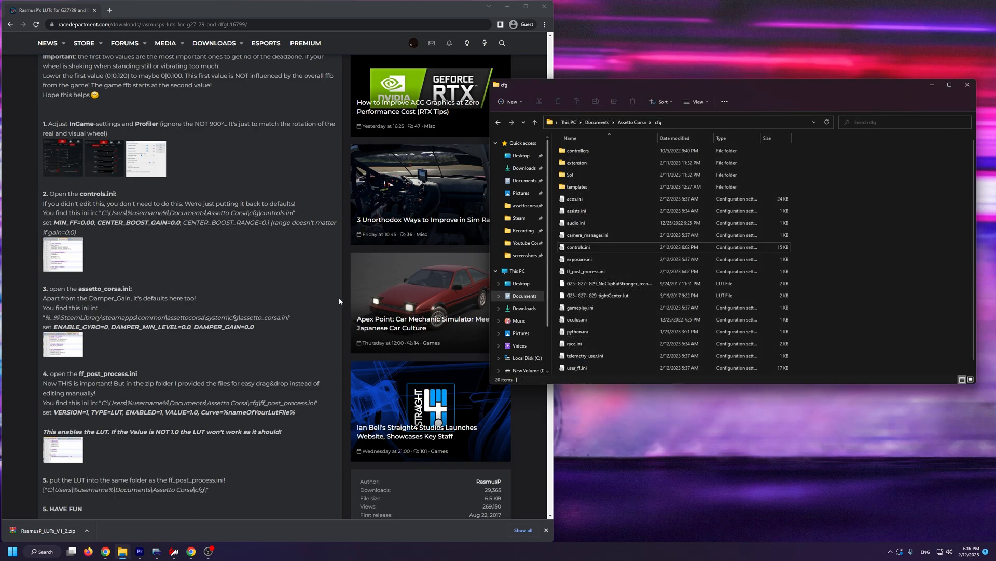
# Step: Open assetto_corsa.ini from the game's system\cfg folder on drive D in Notepad
pyautogui.scroll(-3)
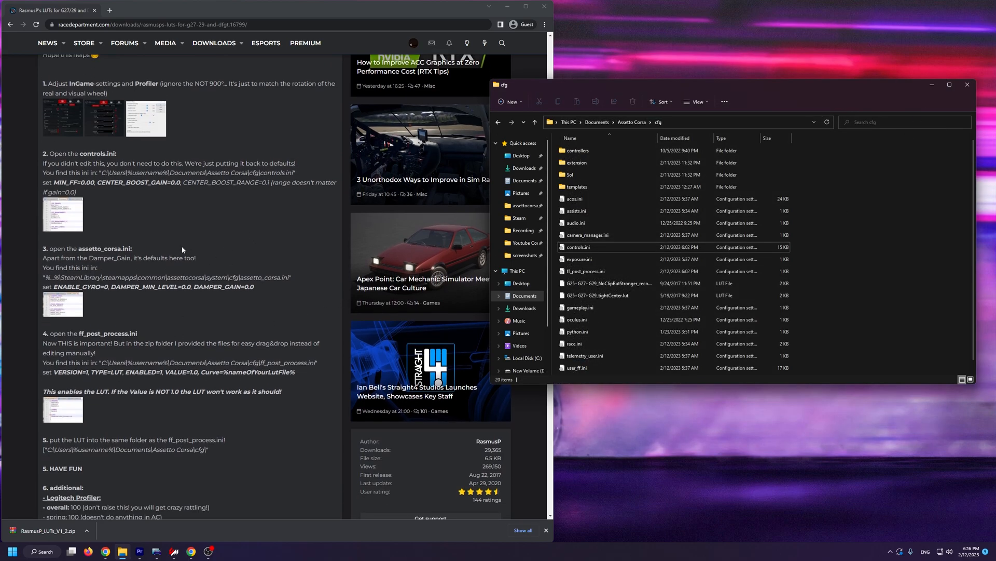
pyautogui.moveTo(243, 277)
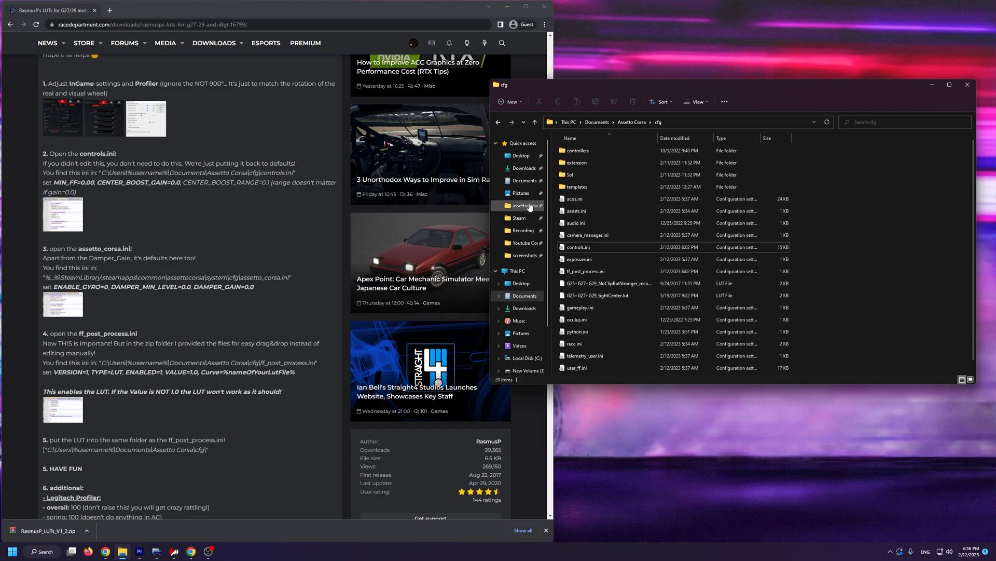
pyautogui.click(523, 205)
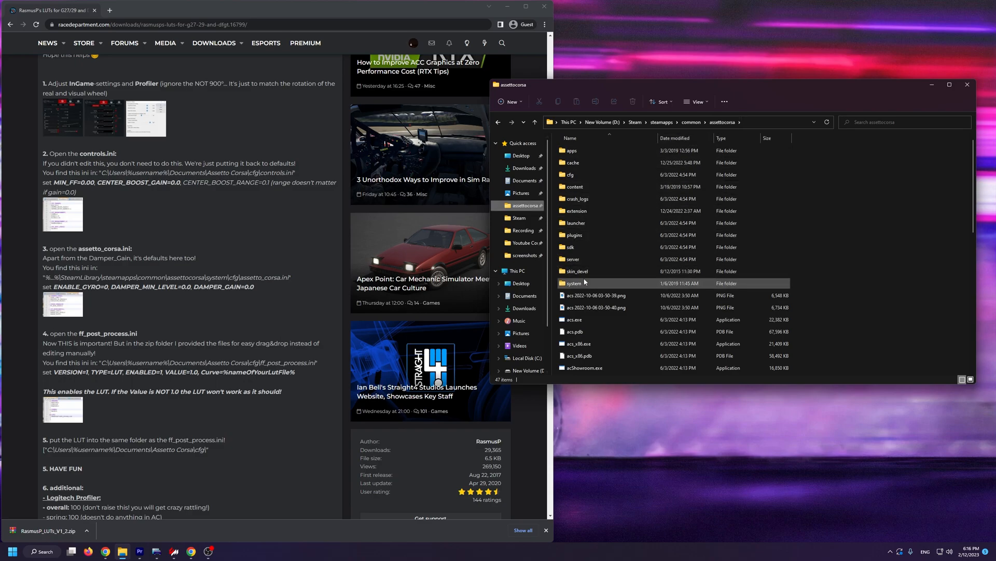
pyautogui.doubleClick(574, 282)
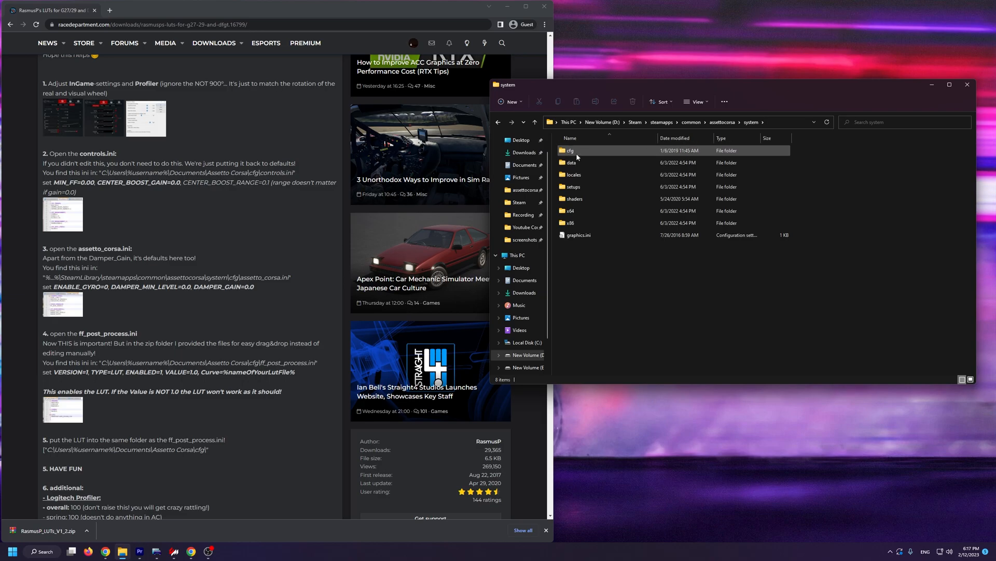
pyautogui.doubleClick(569, 150)
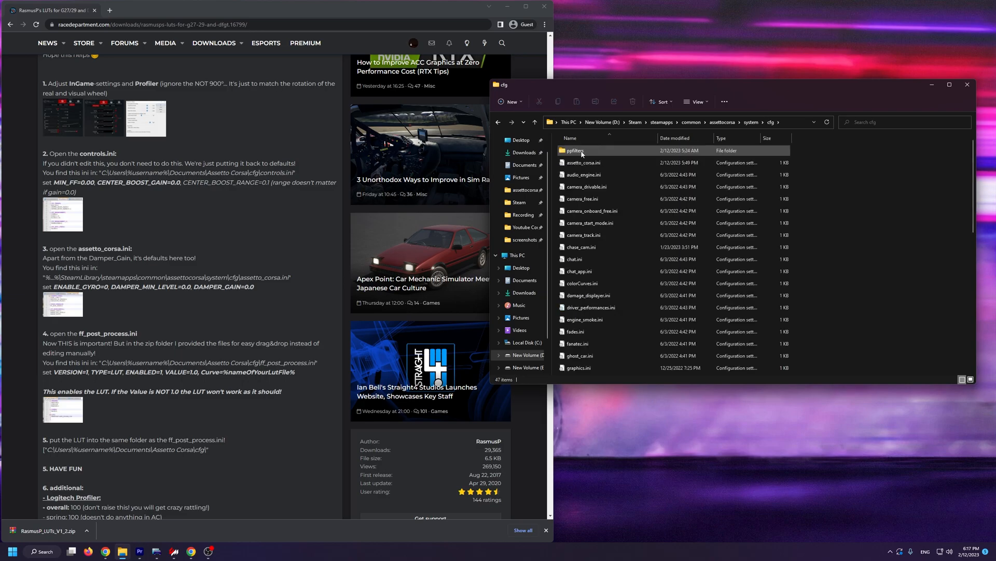
pyautogui.click(583, 162)
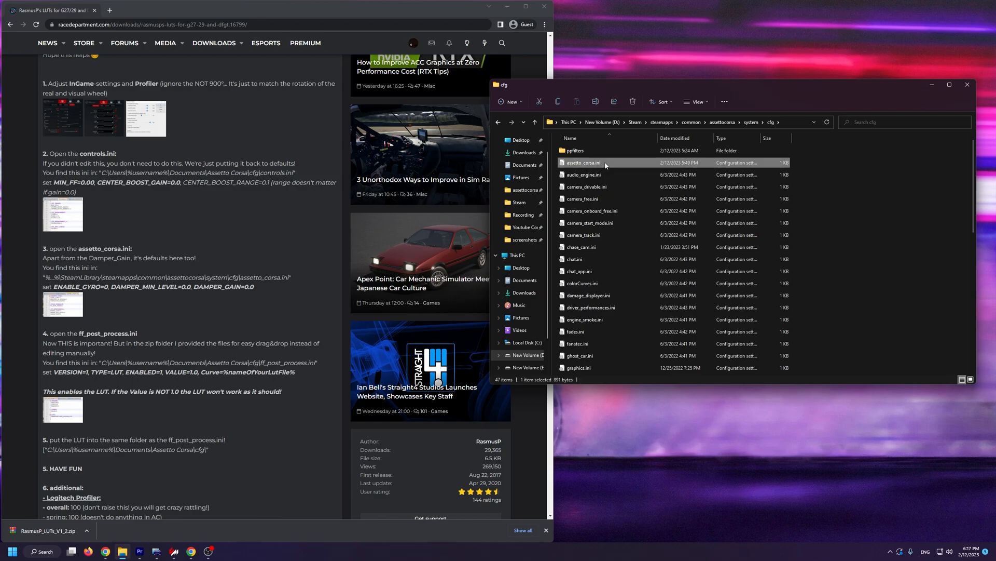
pyautogui.doubleClick(583, 162)
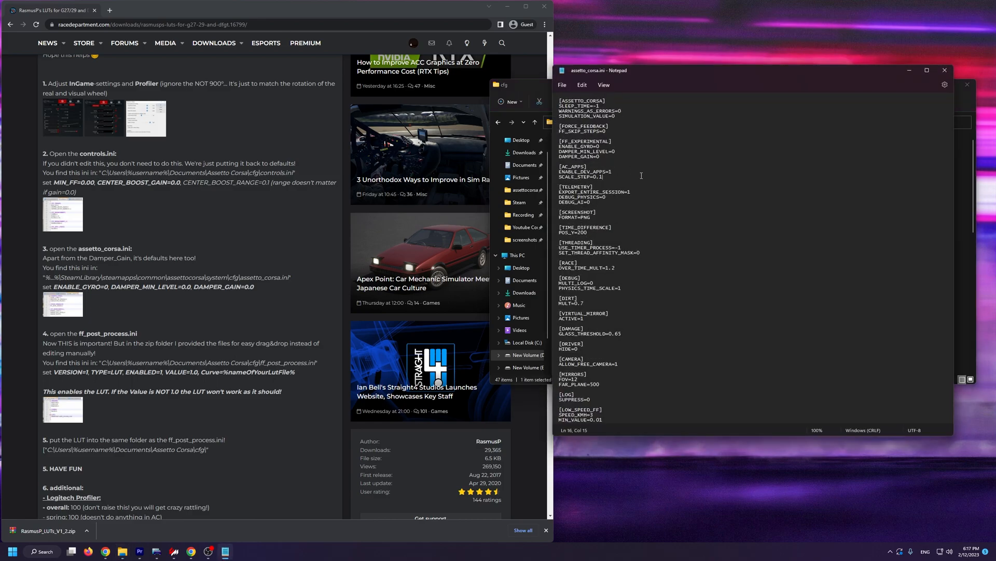
# Step: Search assetto_corsa.ini for 'gyro' and confirm ENABLE_GYRO is 0
pyautogui.press('ctrl+f')
pyautogui.write('enable_')
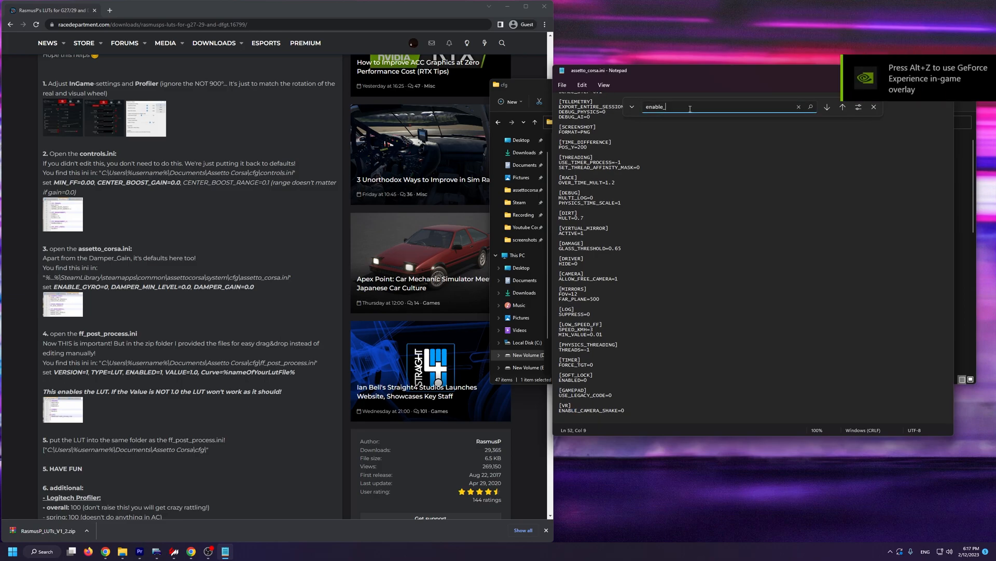
pyautogui.write('gyro')
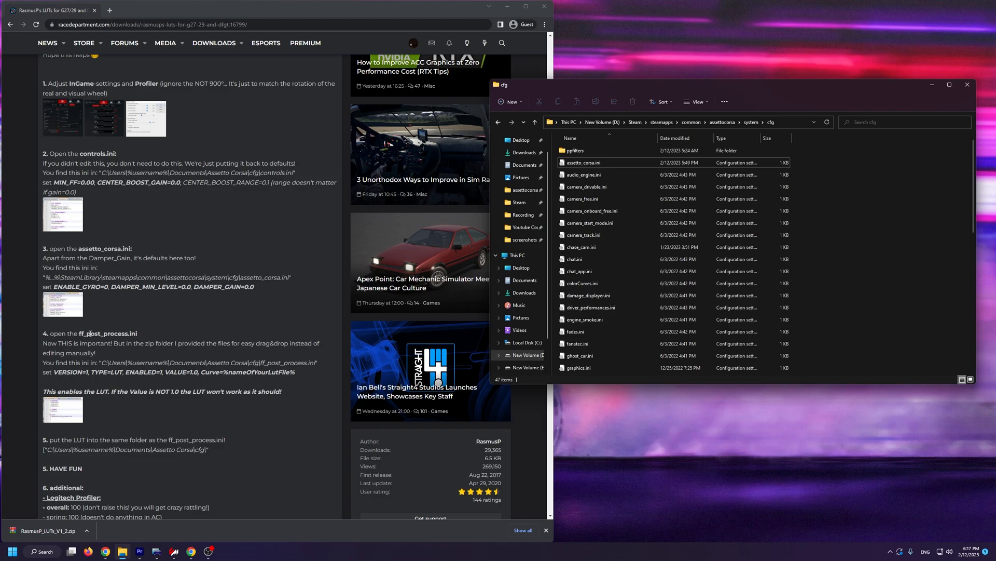
pyautogui.moveTo(981, 81)
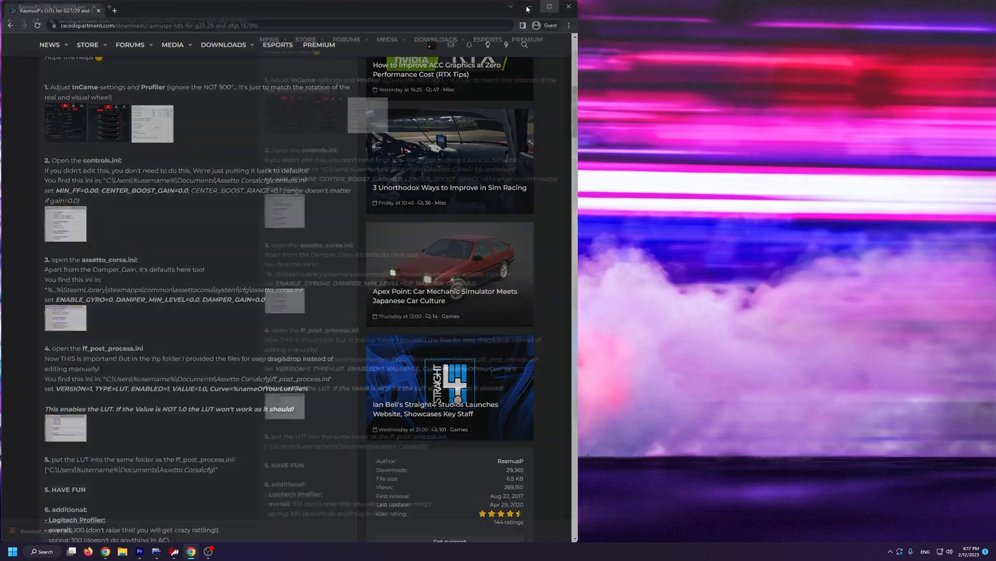
# Step: Close the cfg folder window, open RasmusP_LUTs_V1_2.zip in WinRAR, and dismiss the licence reminder
pyautogui.click(549, 7)
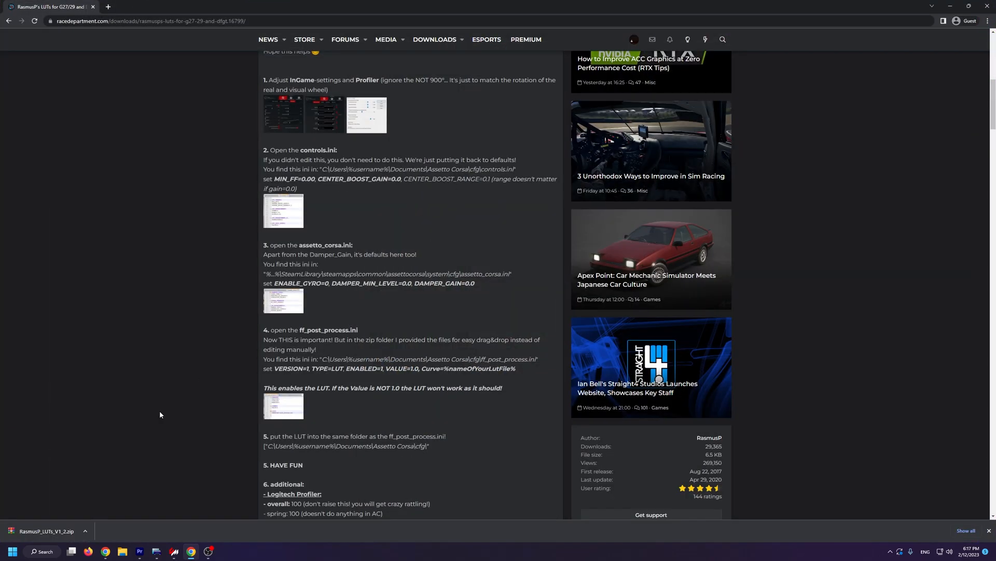
pyautogui.click(45, 531)
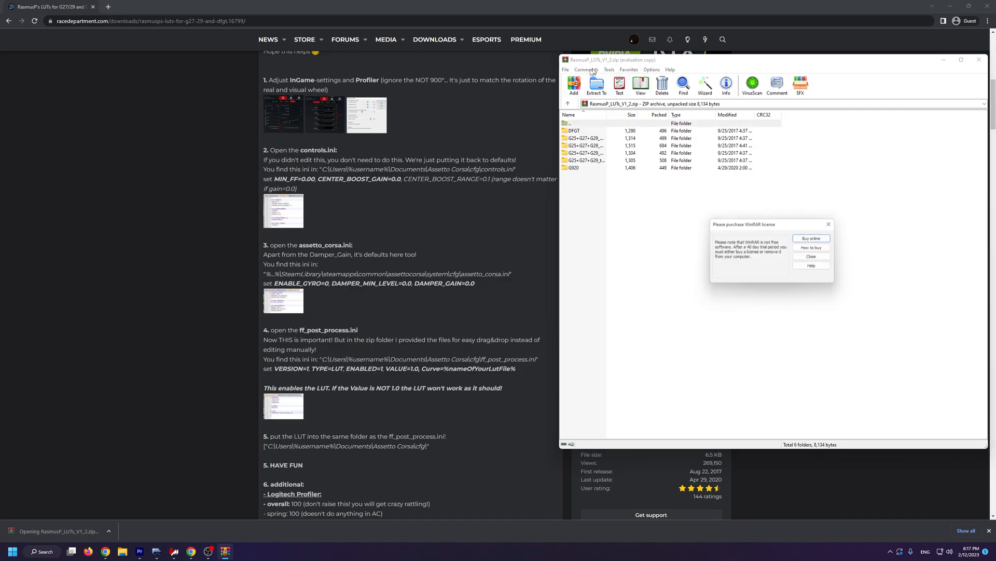
pyautogui.click(811, 256)
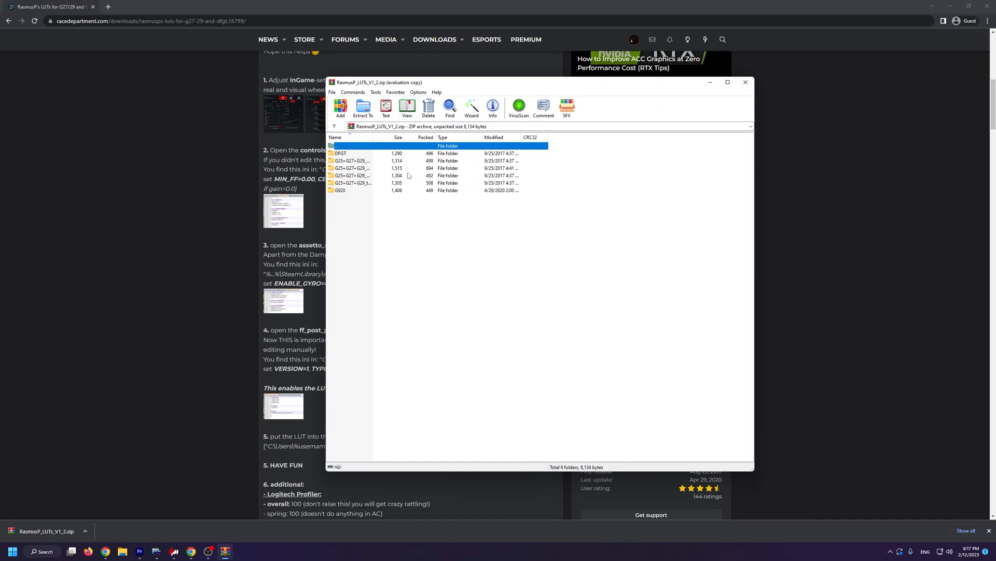
pyautogui.scroll(-3)
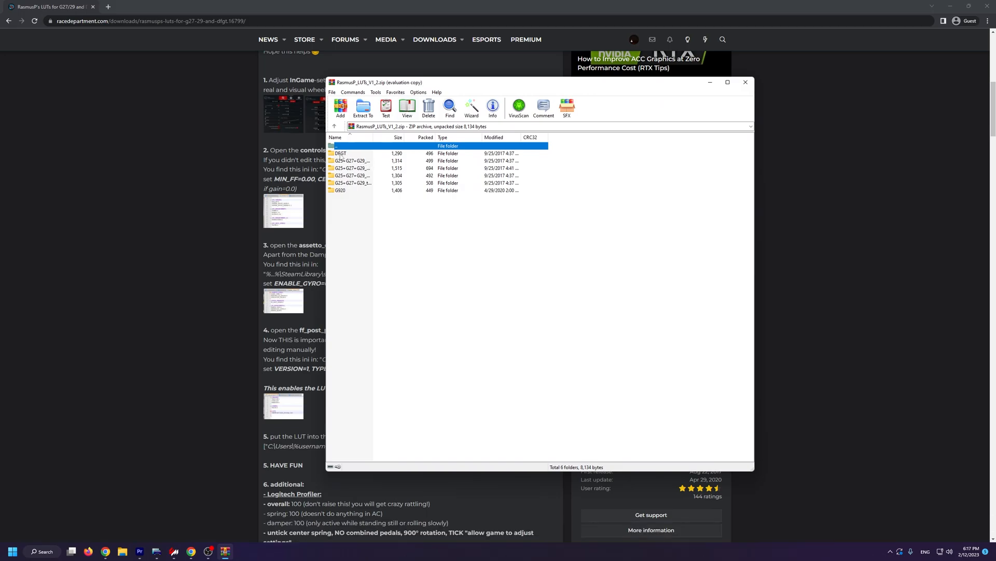
pyautogui.moveTo(350, 161)
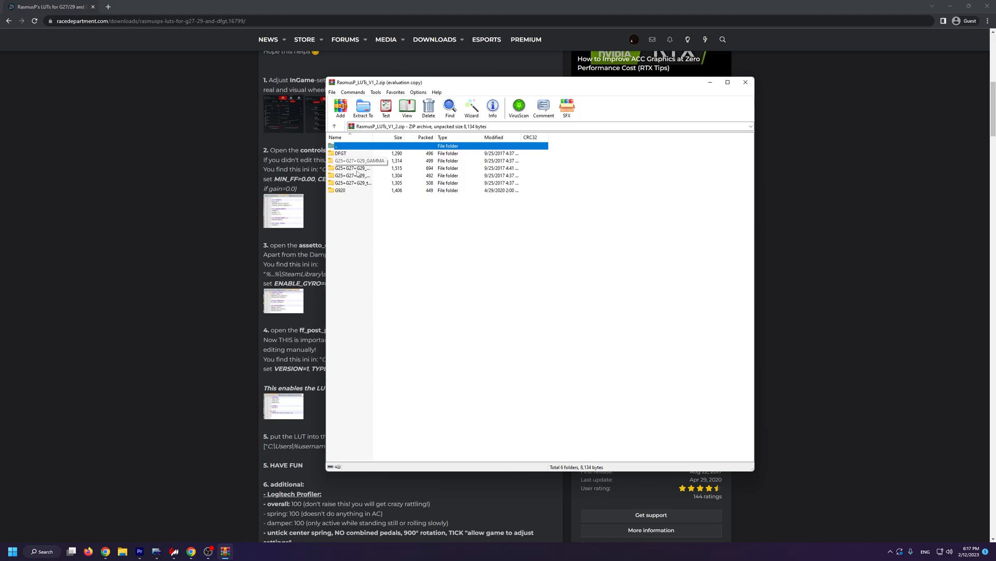
pyautogui.moveTo(356, 168)
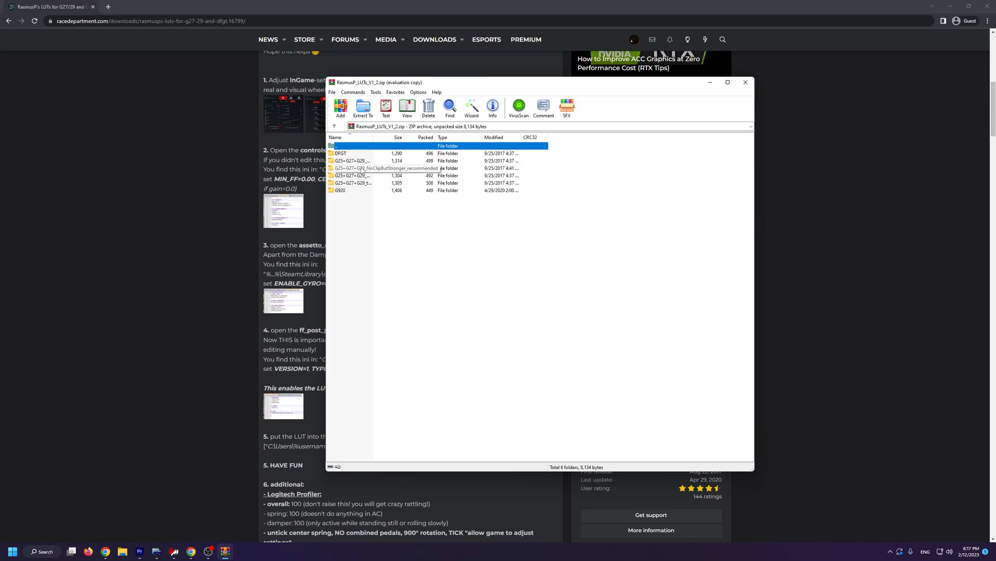
# Step: Extract NoClipButStronger's LUT and ff_post_process.ini into Documents\Assetto Corsa\cfg, overwriting all
pyautogui.doubleClick(383, 168)
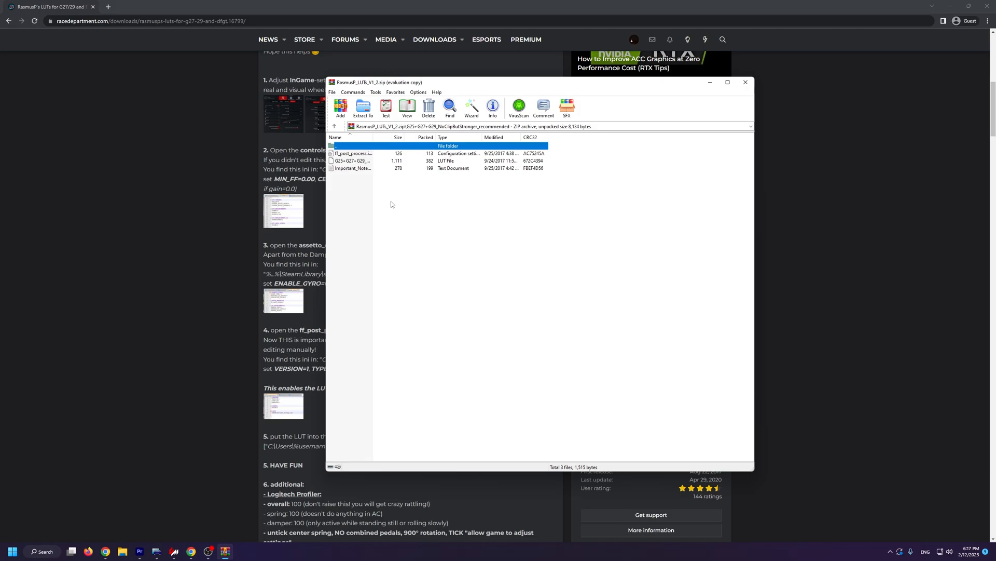
pyautogui.click(354, 161)
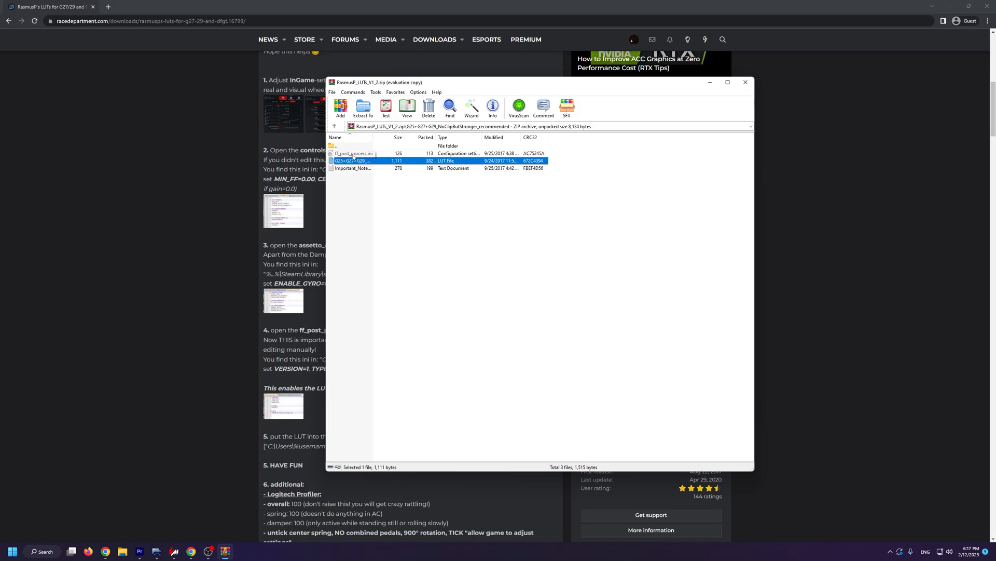
pyautogui.click(353, 153)
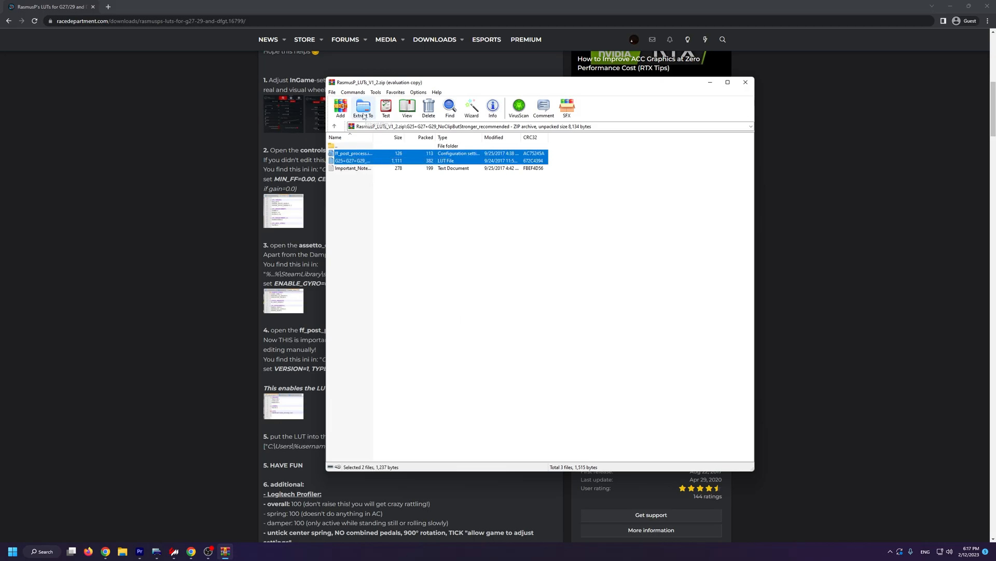
pyautogui.click(362, 108)
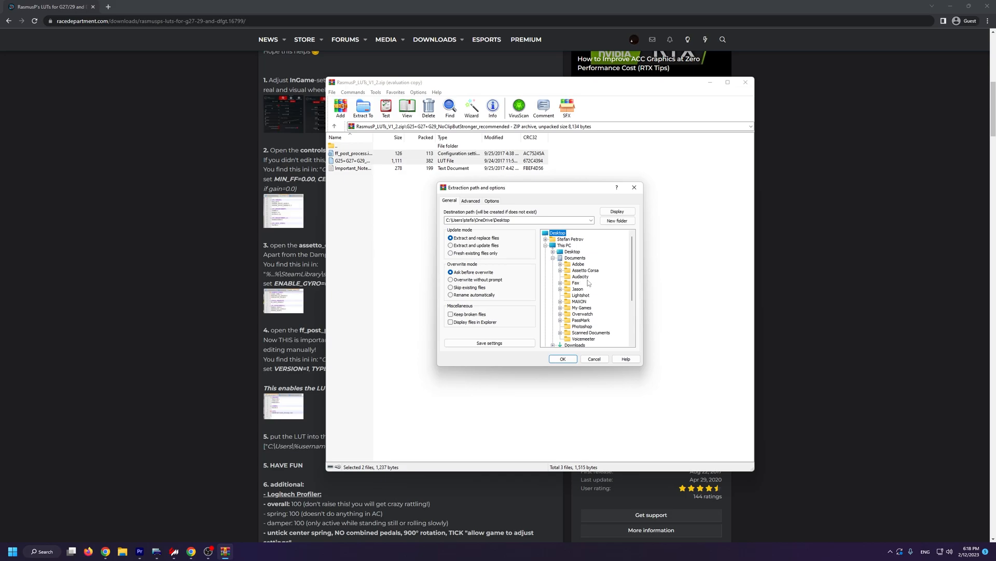
pyautogui.click(583, 277)
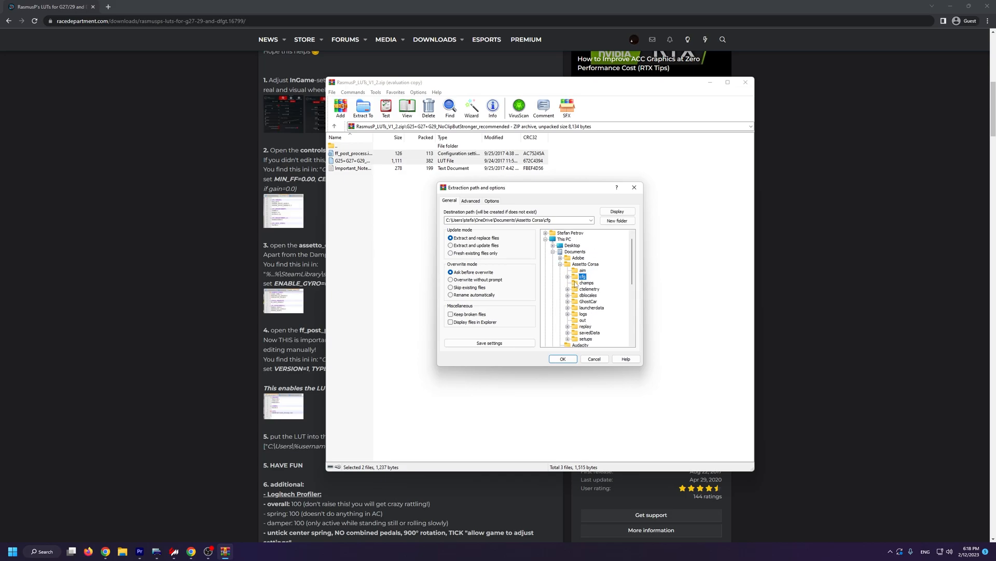
pyautogui.click(561, 360)
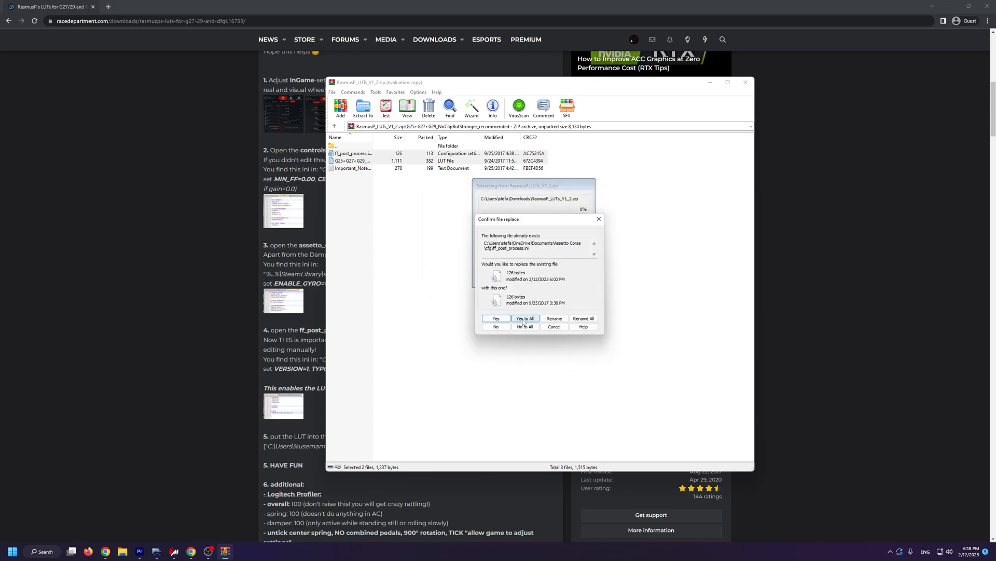
pyautogui.click(525, 326)
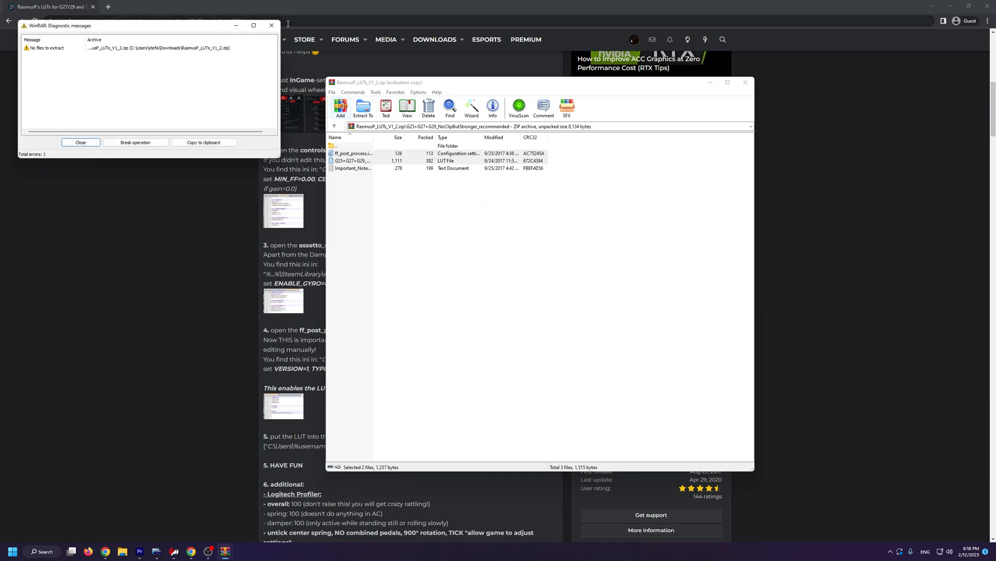
pyautogui.click(80, 142)
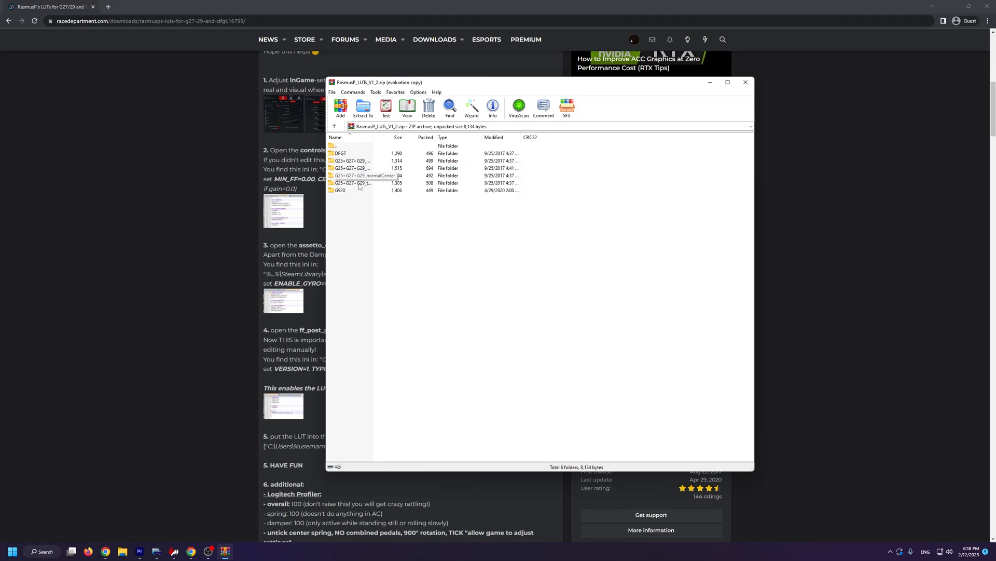
# Step: Set up extracting the tightCenter LUT files to the Assetto Corsa cfg folder
pyautogui.doubleClick(353, 183)
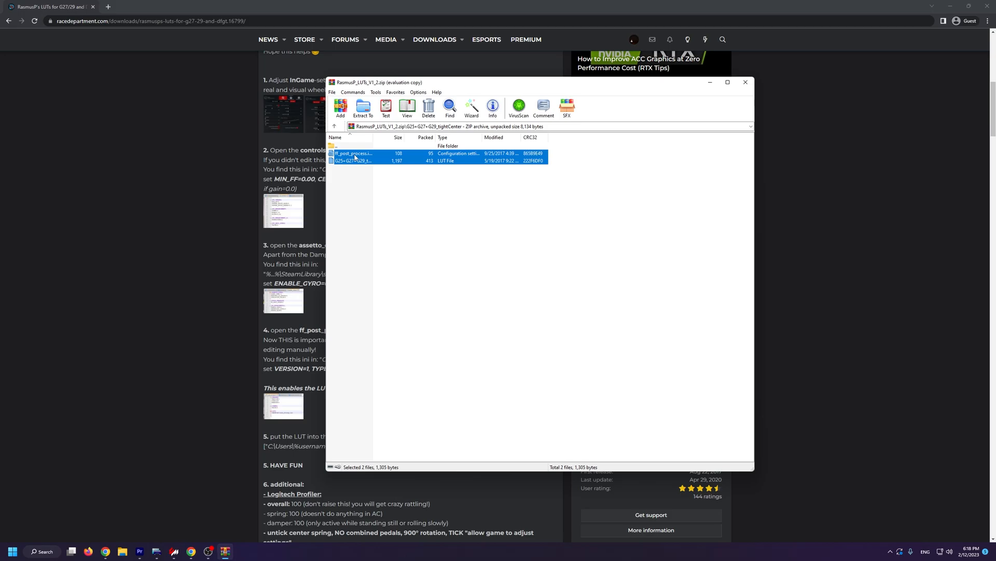
pyautogui.moveTo(362, 165)
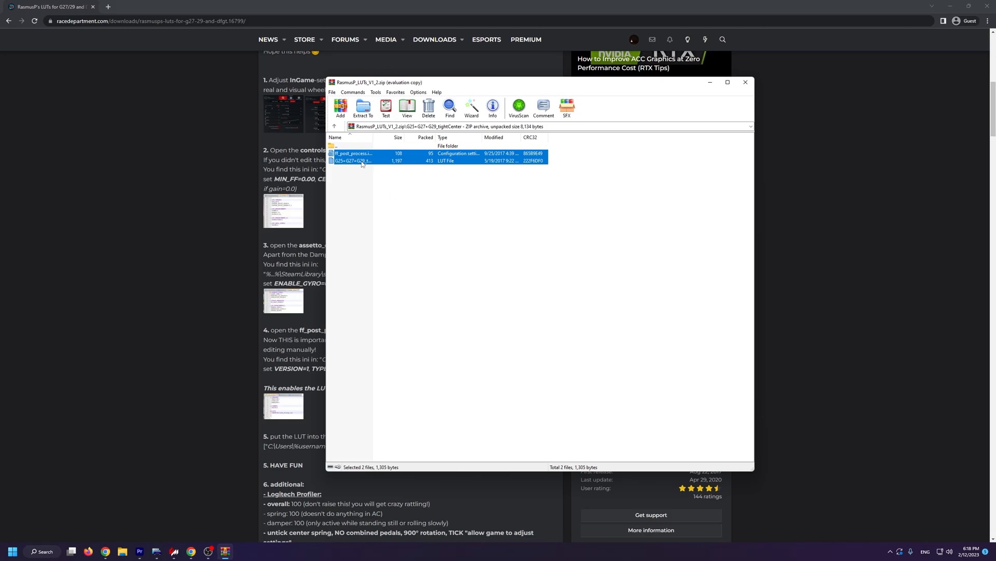
pyautogui.click(363, 107)
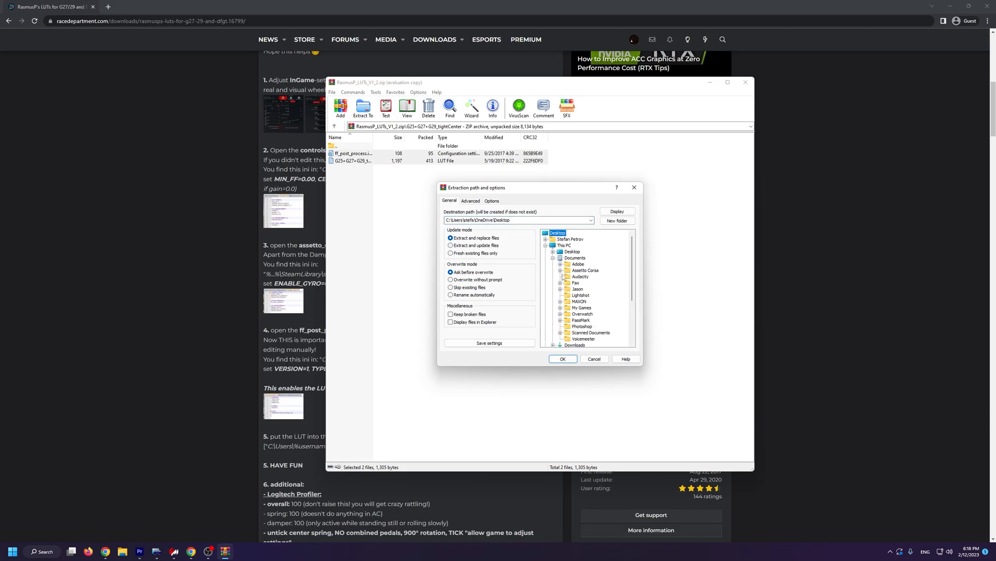
pyautogui.click(582, 276)
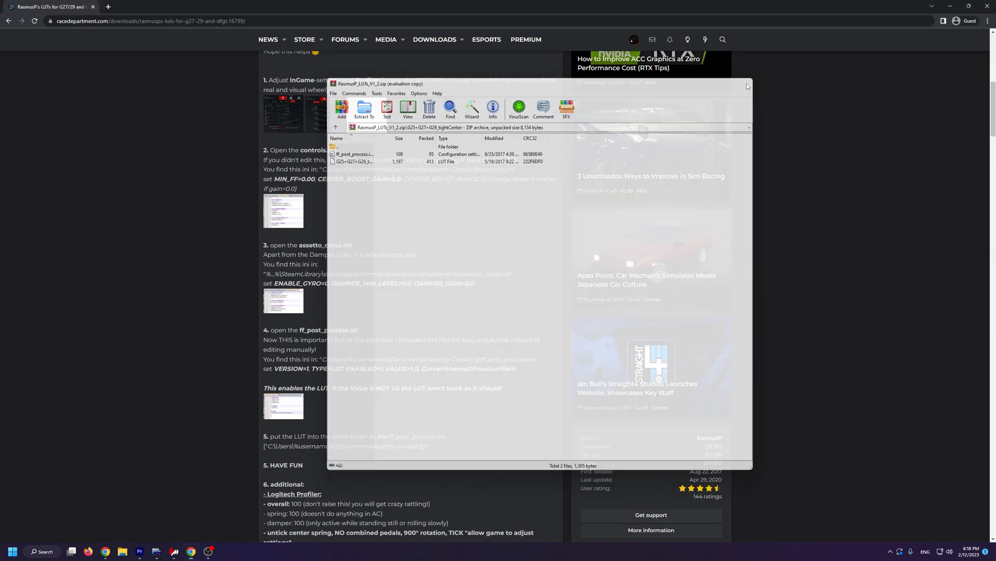
# Step: Close WinRAR and view Content Manager's Force Feedback post-processing, set to LUT with NoClipButStronger
pyautogui.click(749, 83)
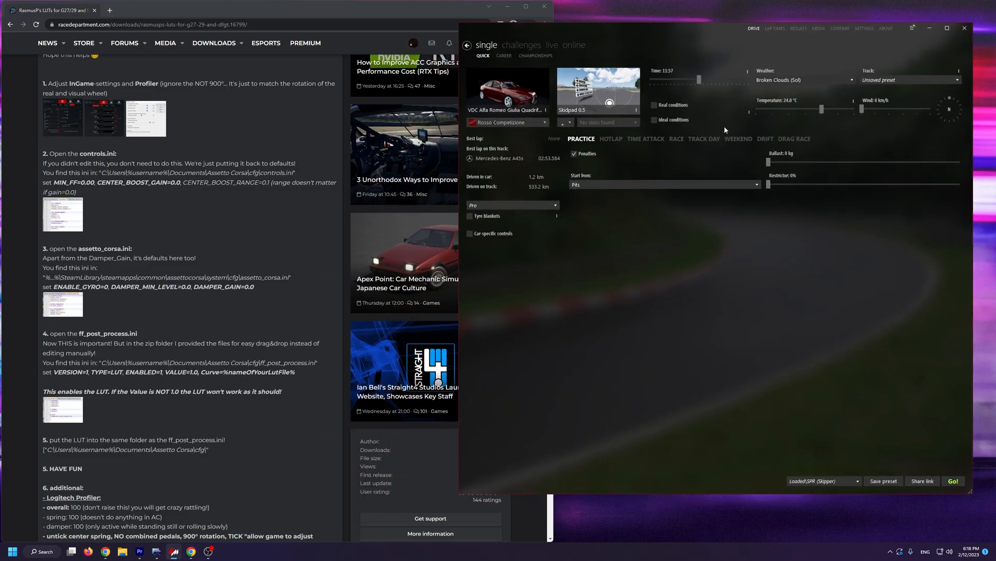
pyautogui.click(864, 28)
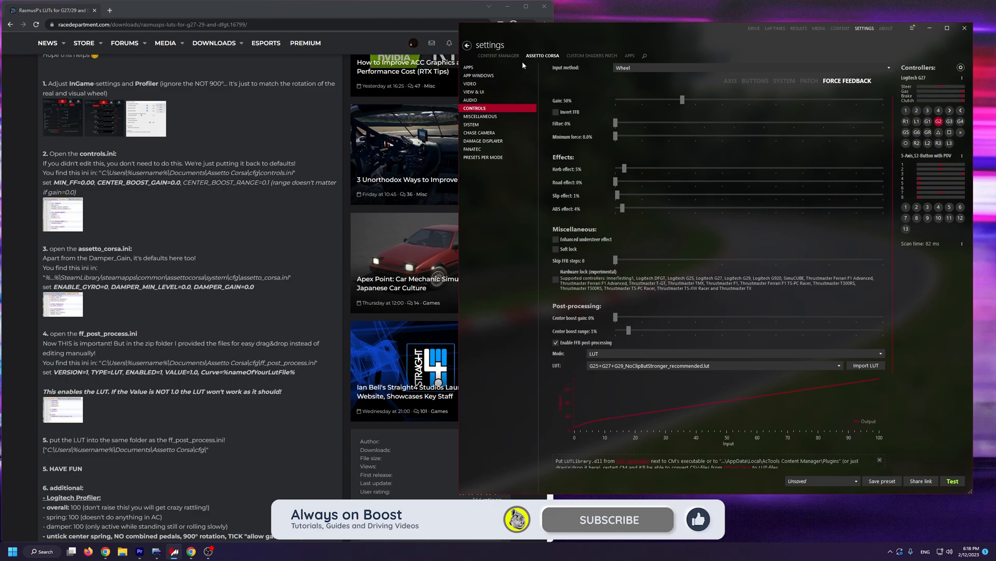
pyautogui.moveTo(843, 85)
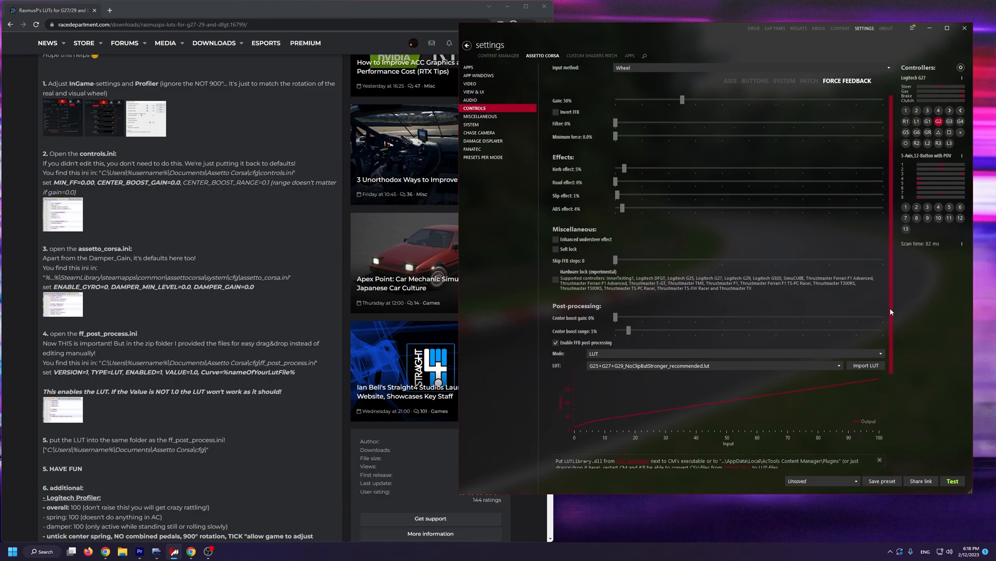
pyautogui.scroll(-3)
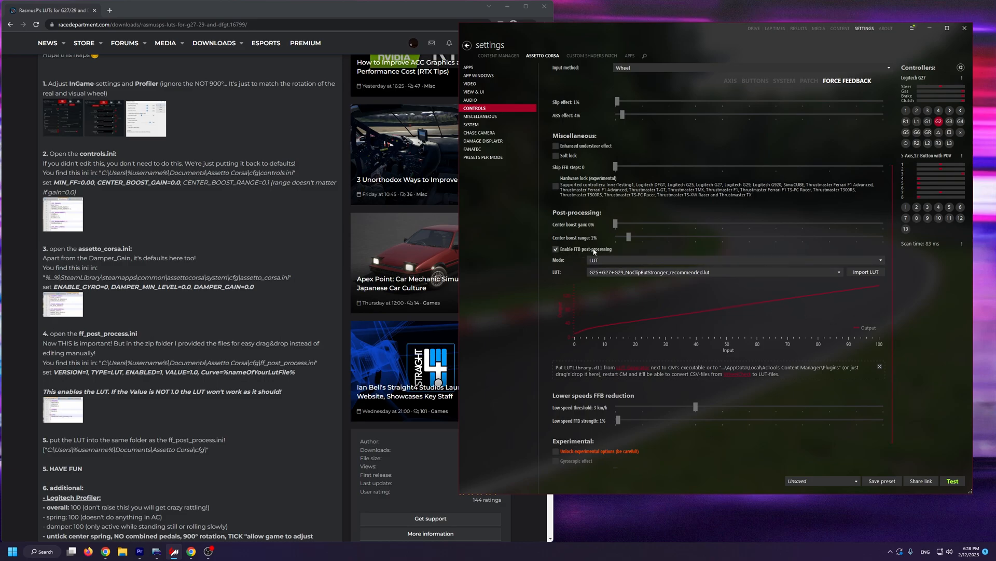
pyautogui.moveTo(879, 260)
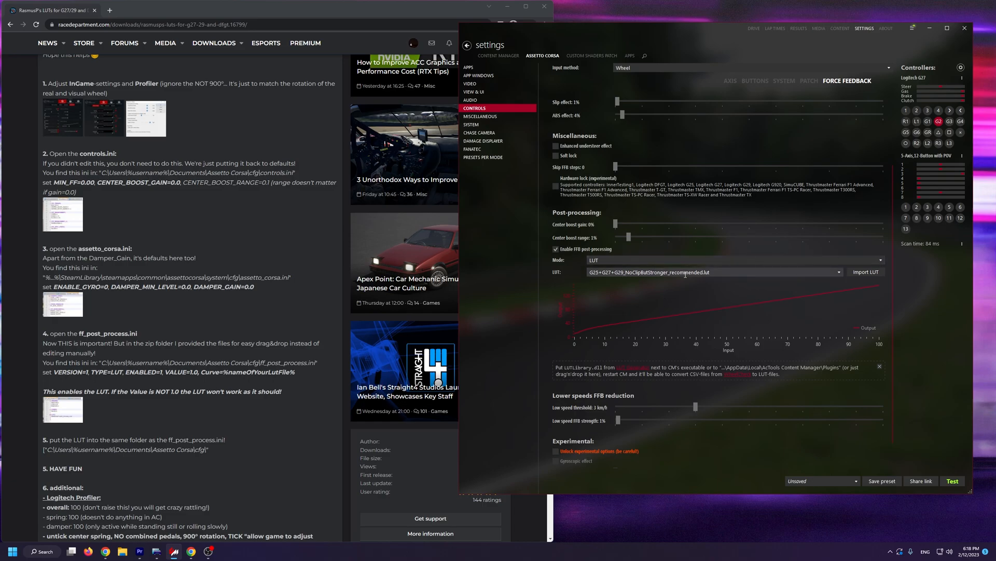
pyautogui.click(838, 272)
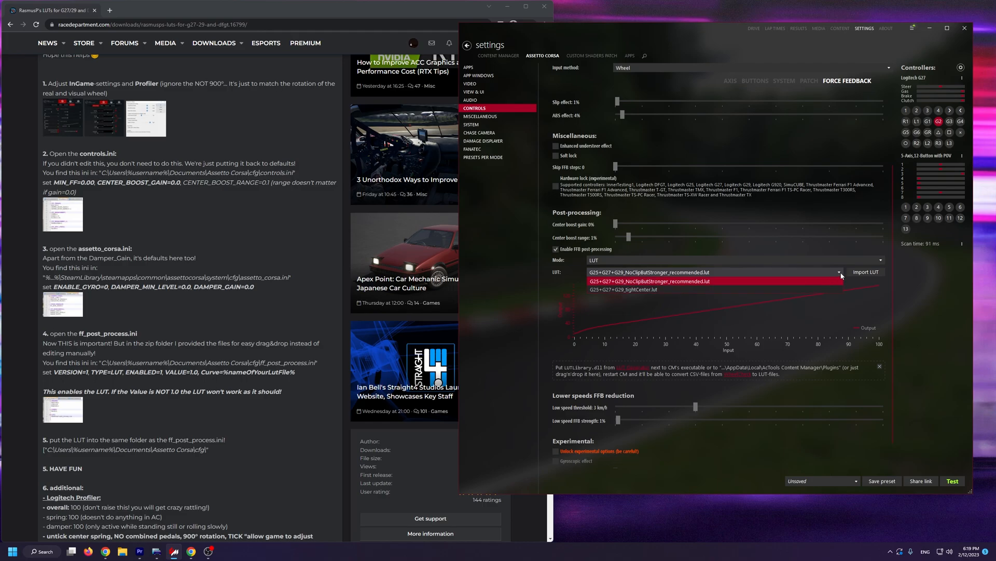
pyautogui.click(649, 272)
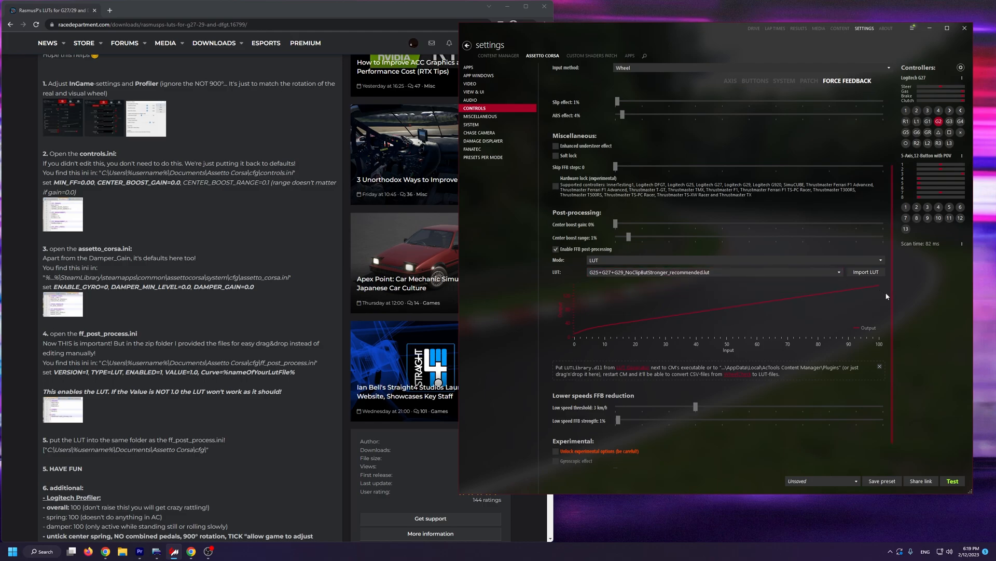
pyautogui.moveTo(885, 306)
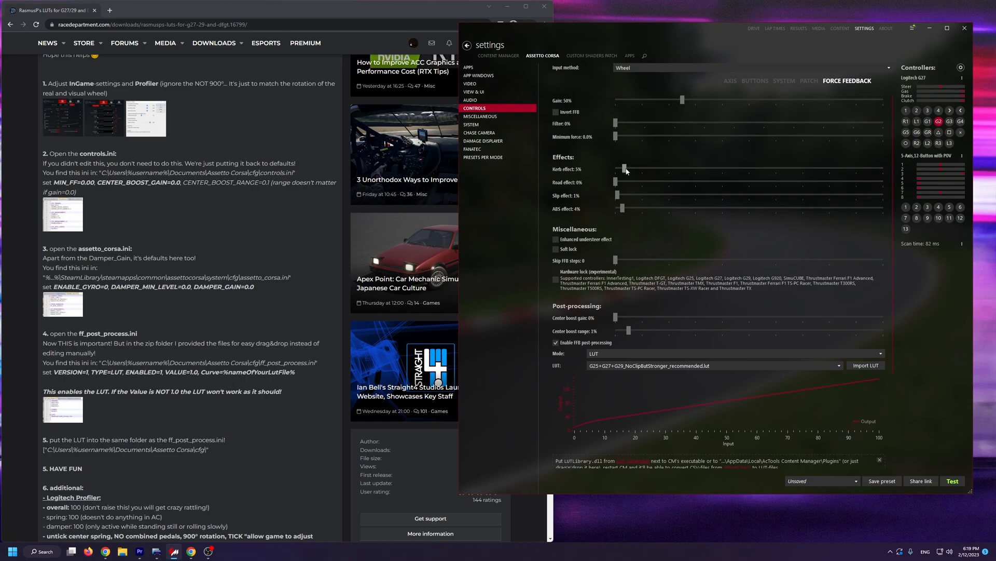
pyautogui.moveTo(616, 199)
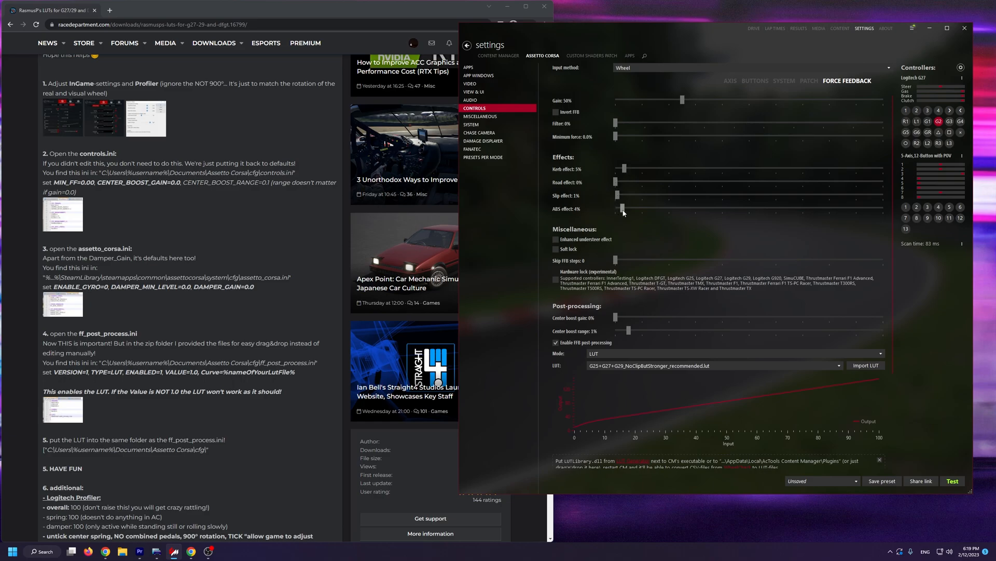
pyautogui.moveTo(594, 161)
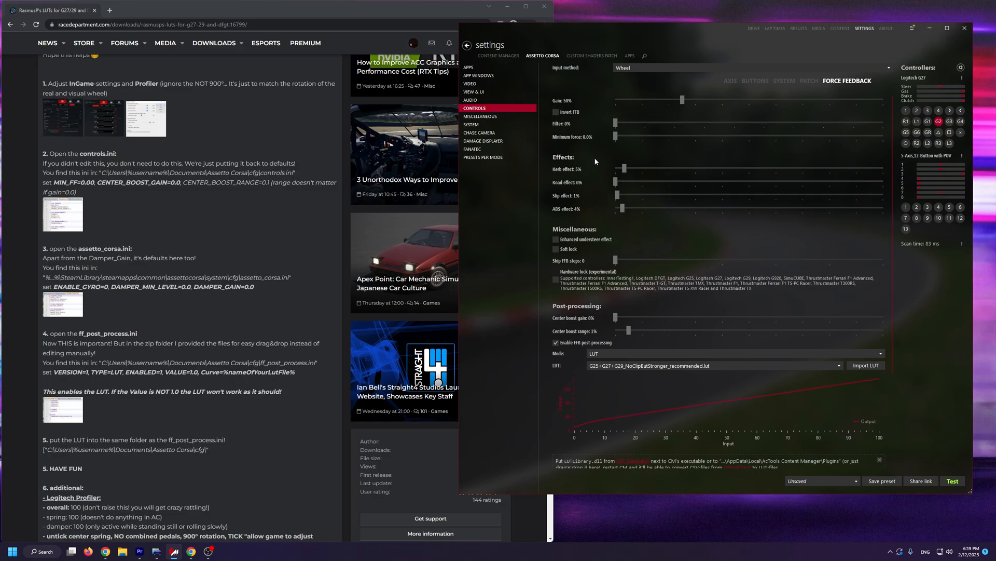
pyautogui.moveTo(673, 102)
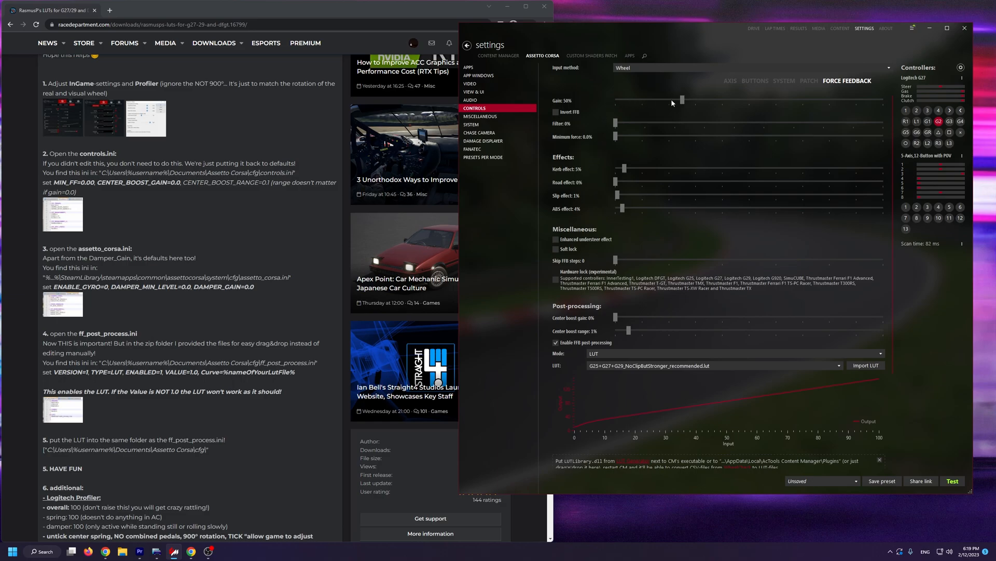
pyautogui.moveTo(571, 105)
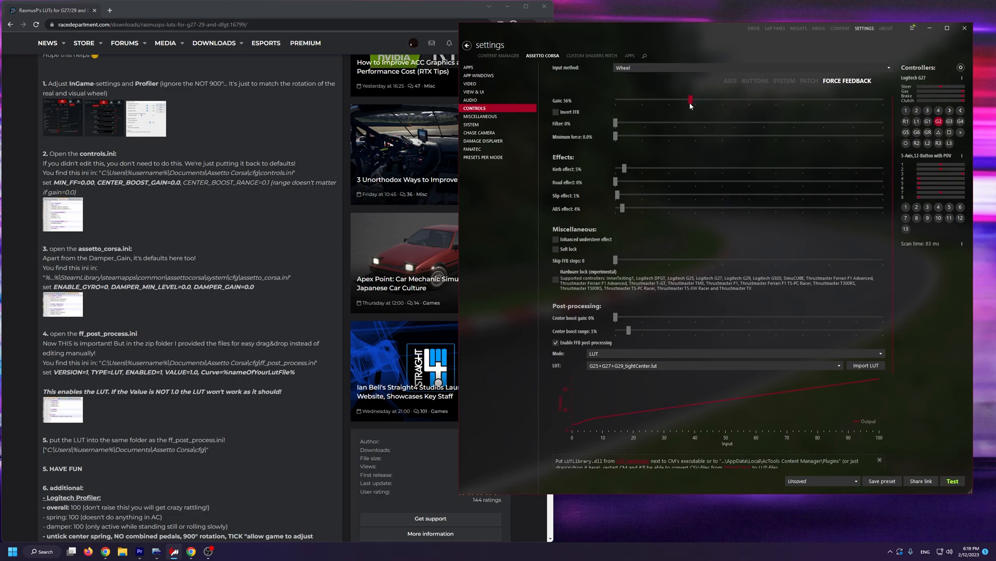
# Step: Select the NoClipButStronger_recommended.lut force-feedback LUT, then return to the Drive page
pyautogui.click(839, 365)
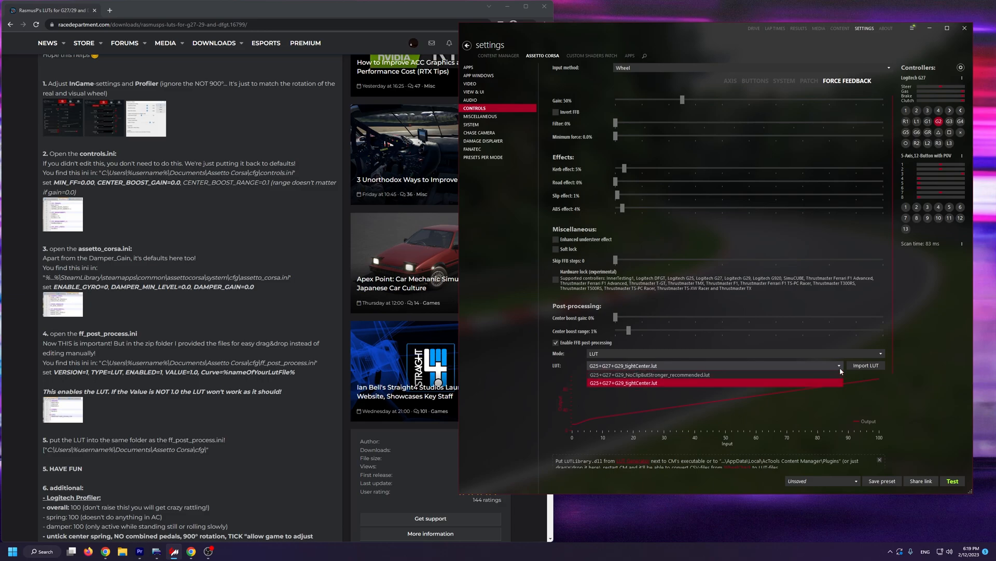
pyautogui.click(648, 374)
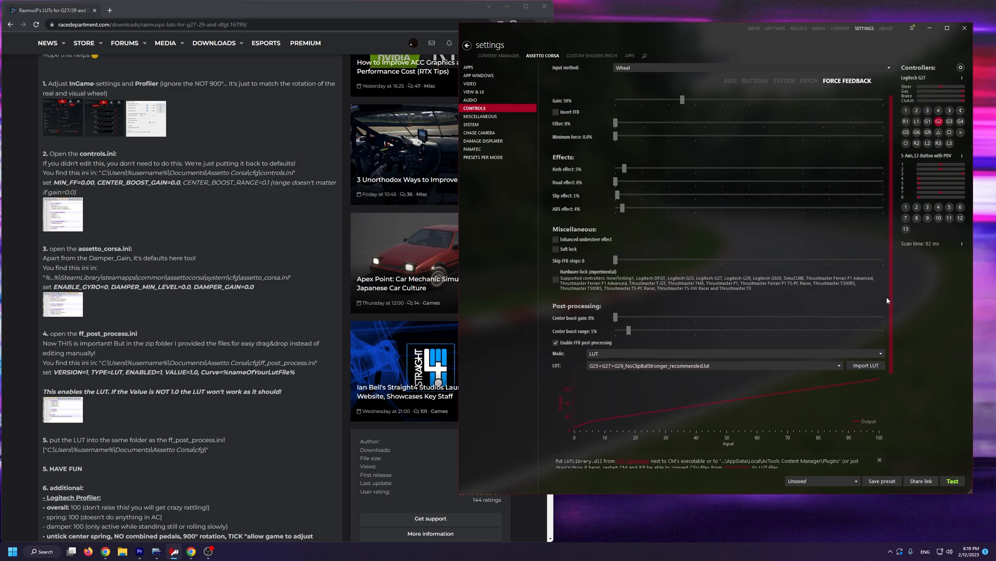
pyautogui.click(754, 28)
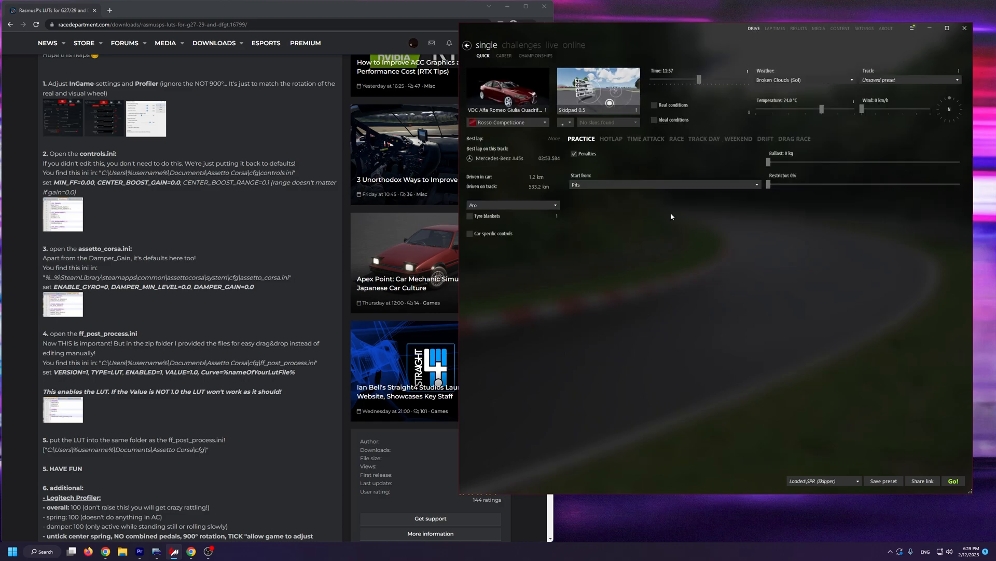
pyautogui.moveTo(684, 236)
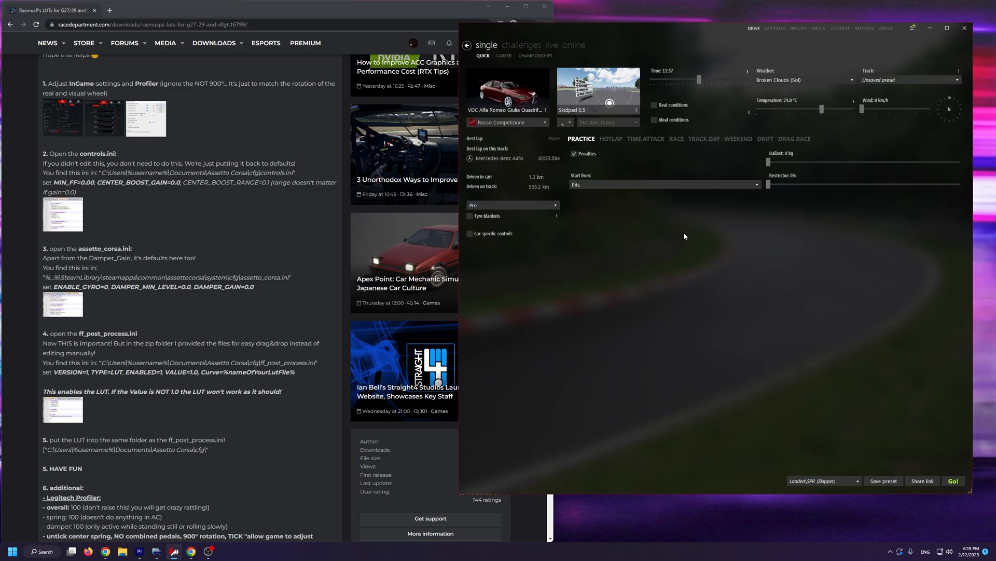